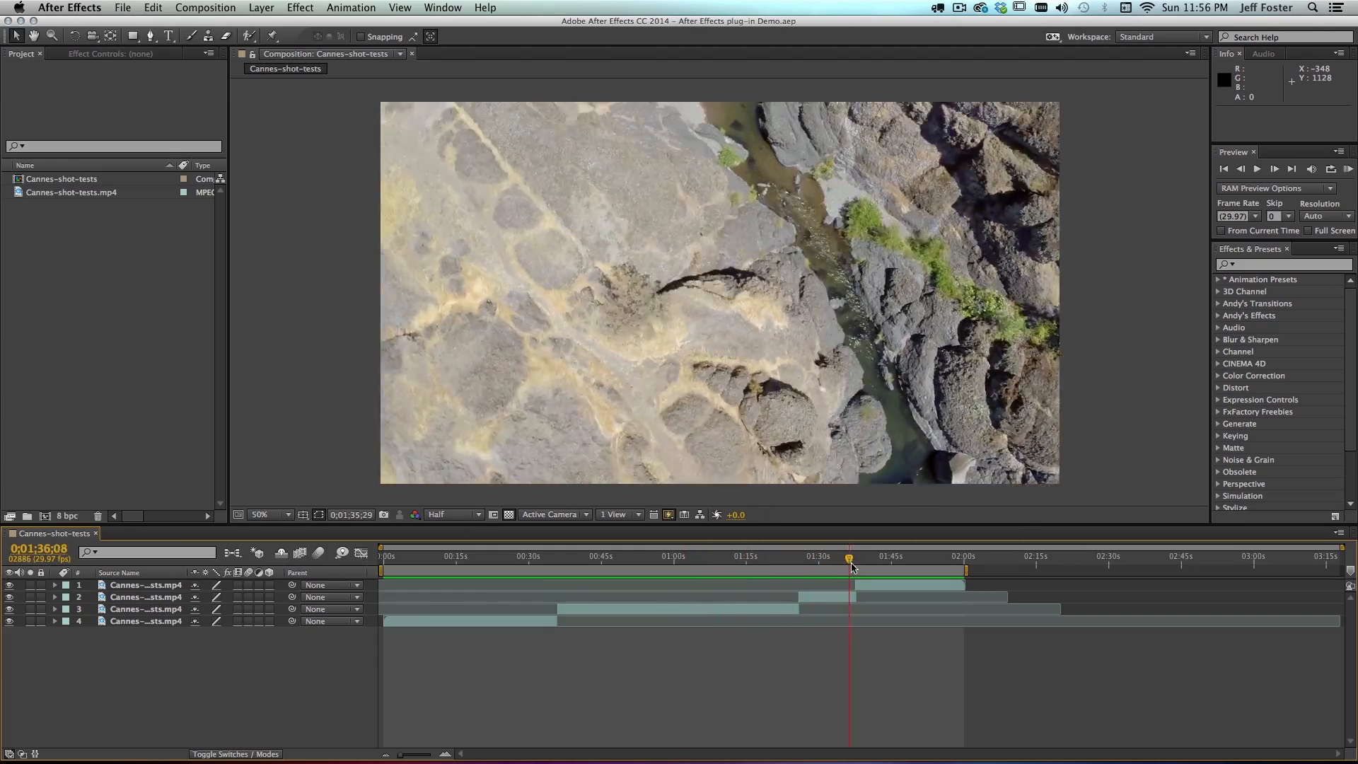
Review the drone footage around the one-minute mark and return to the composition start
{"action": "left_click", "coordinate": [682, 558]}
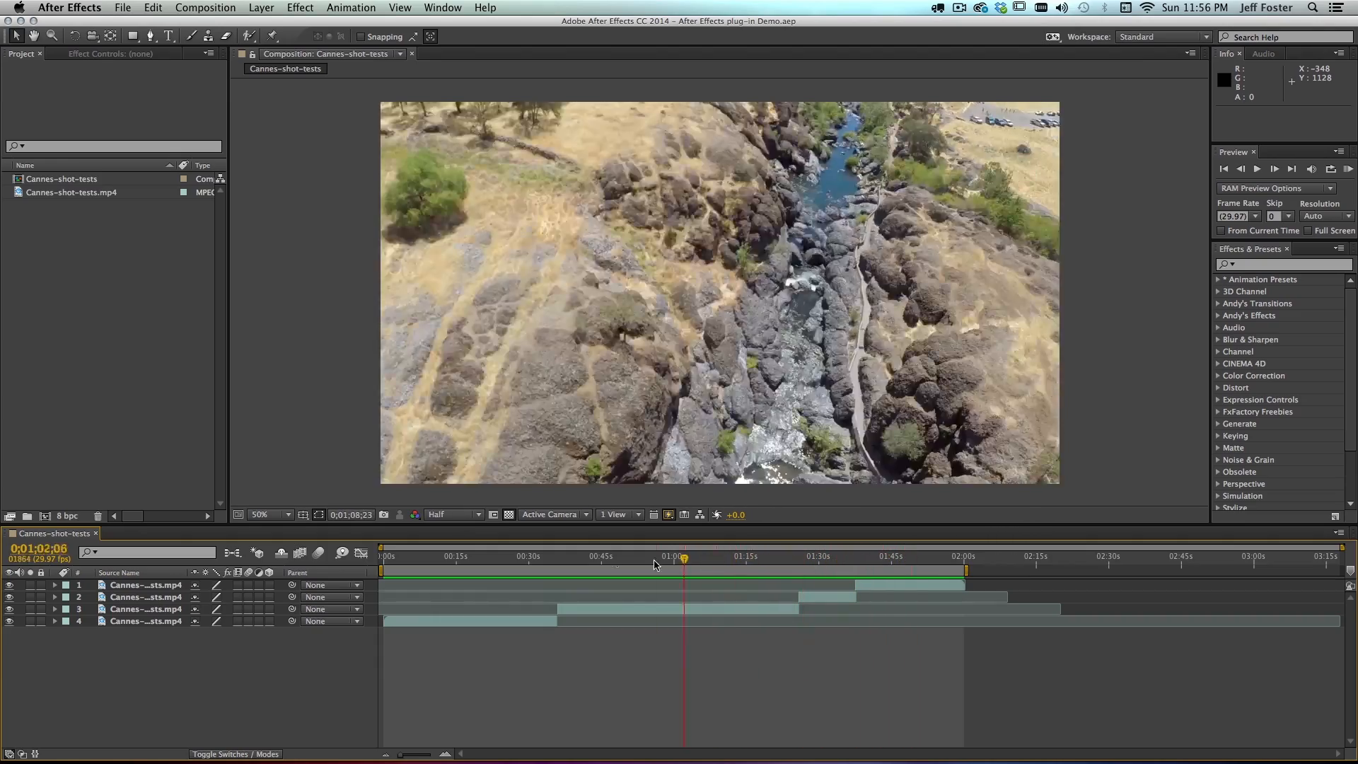
{"action": "left_click", "coordinate": [558, 566]}
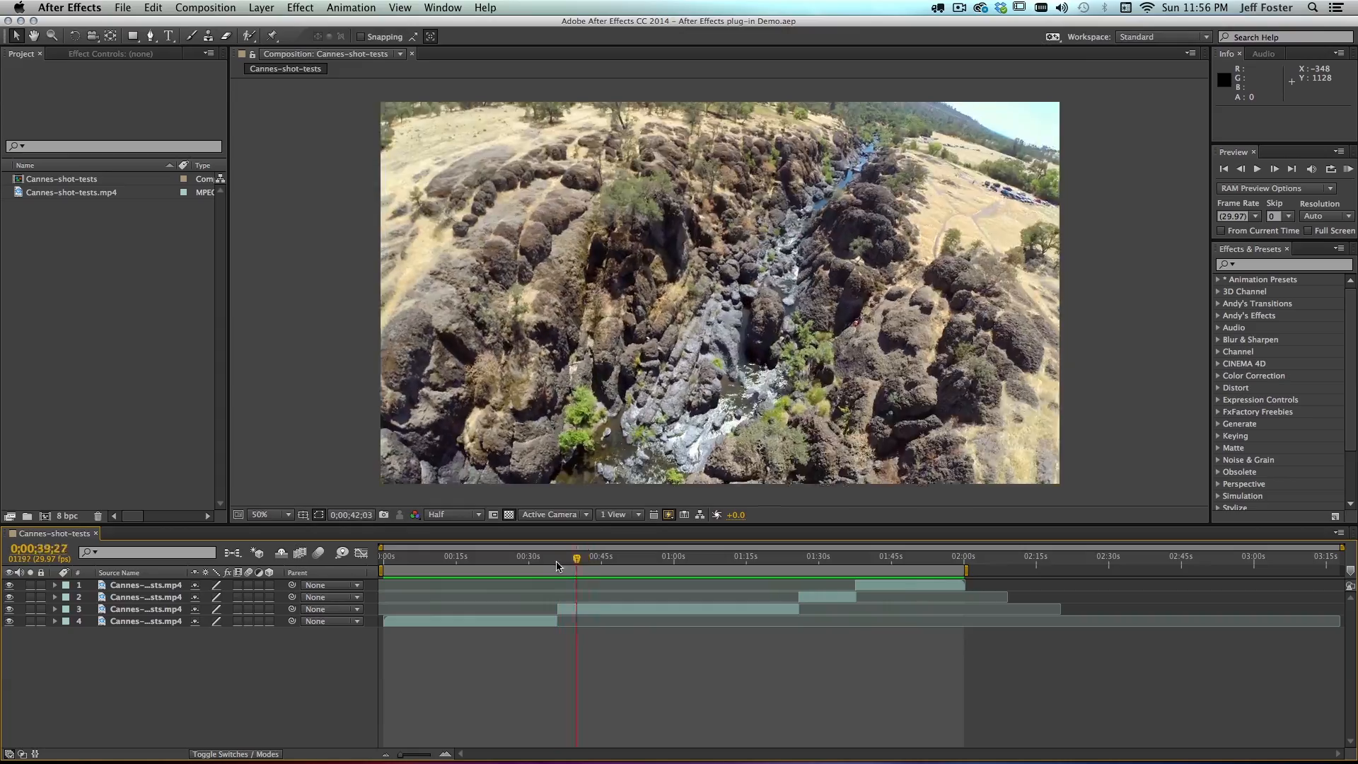
{"action": "left_click", "coordinate": [382, 556]}
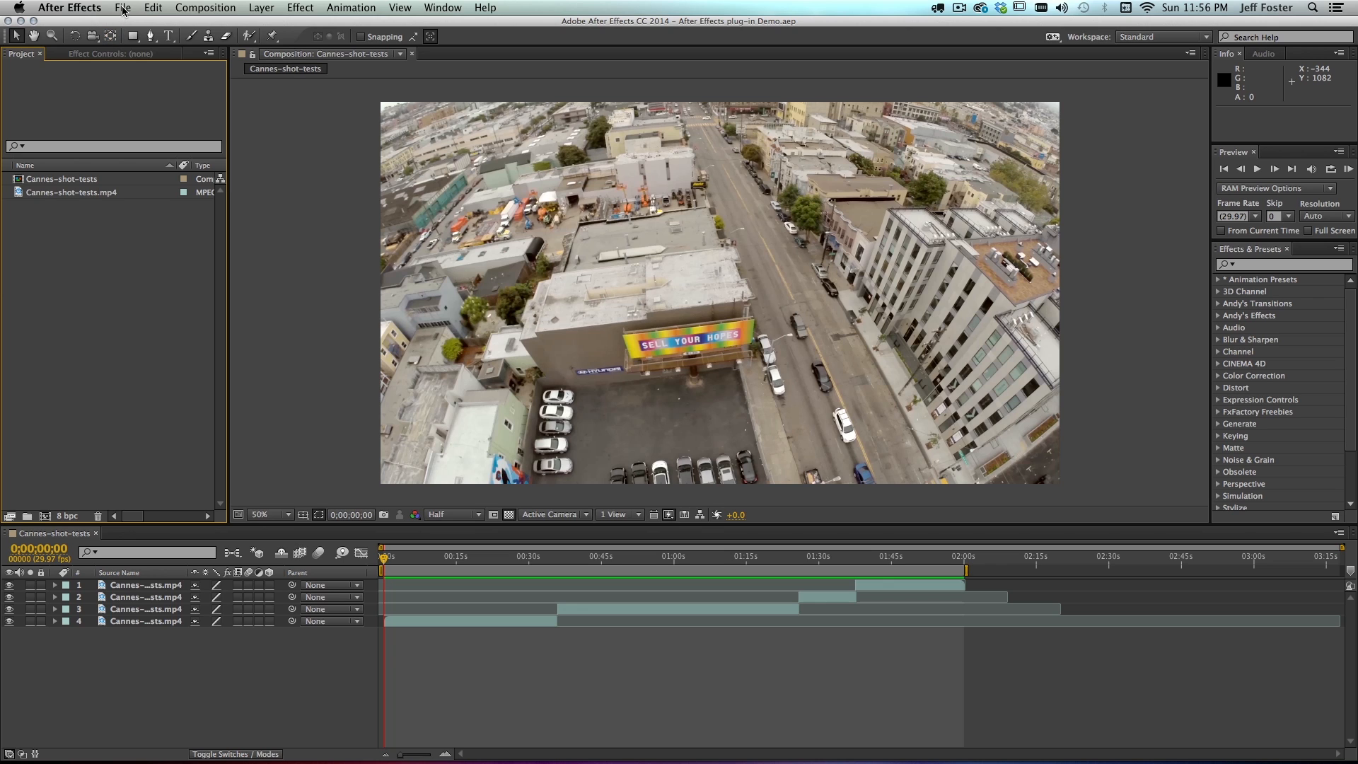
Launch the Sonicfire Pro plug-in from the File menu and start a new project
{"action": "left_click", "coordinate": [123, 7]}
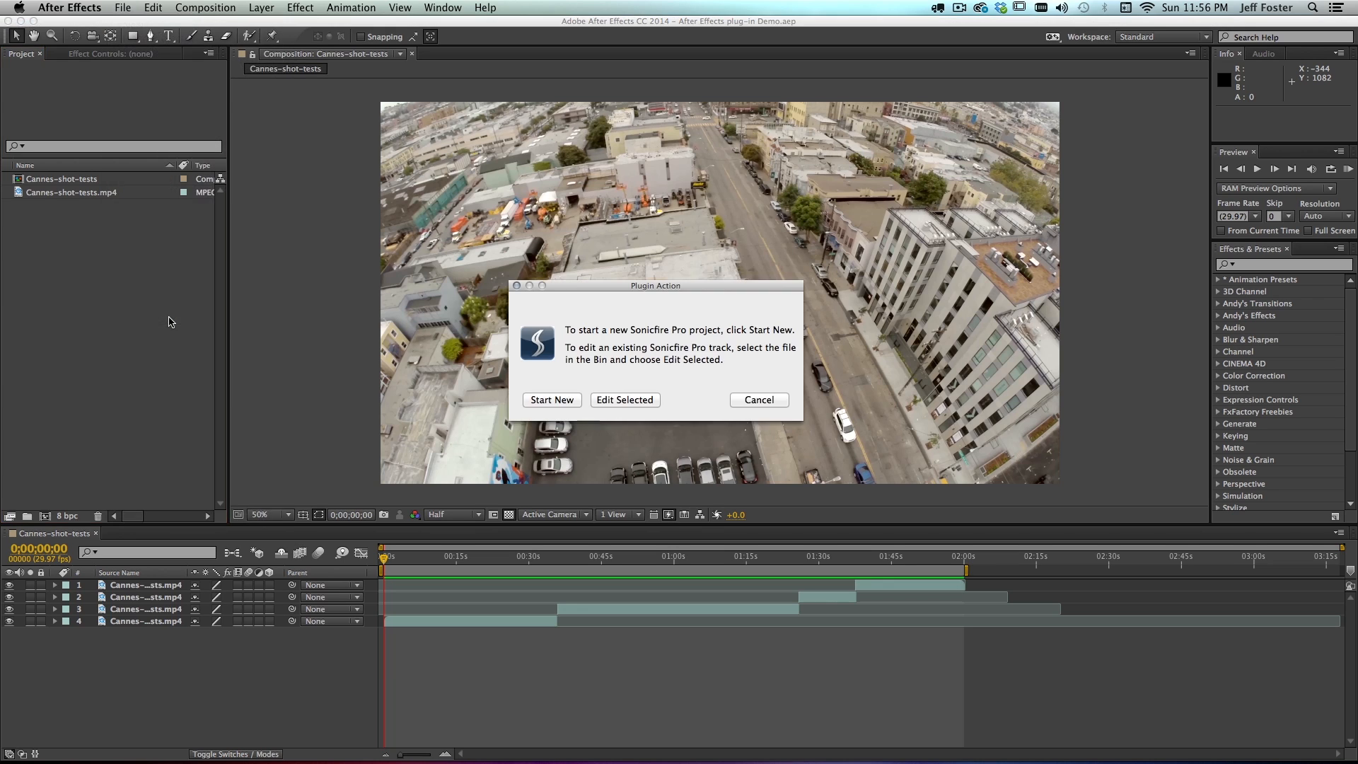
{"action": "mouse_move", "coordinate": [517, 402]}
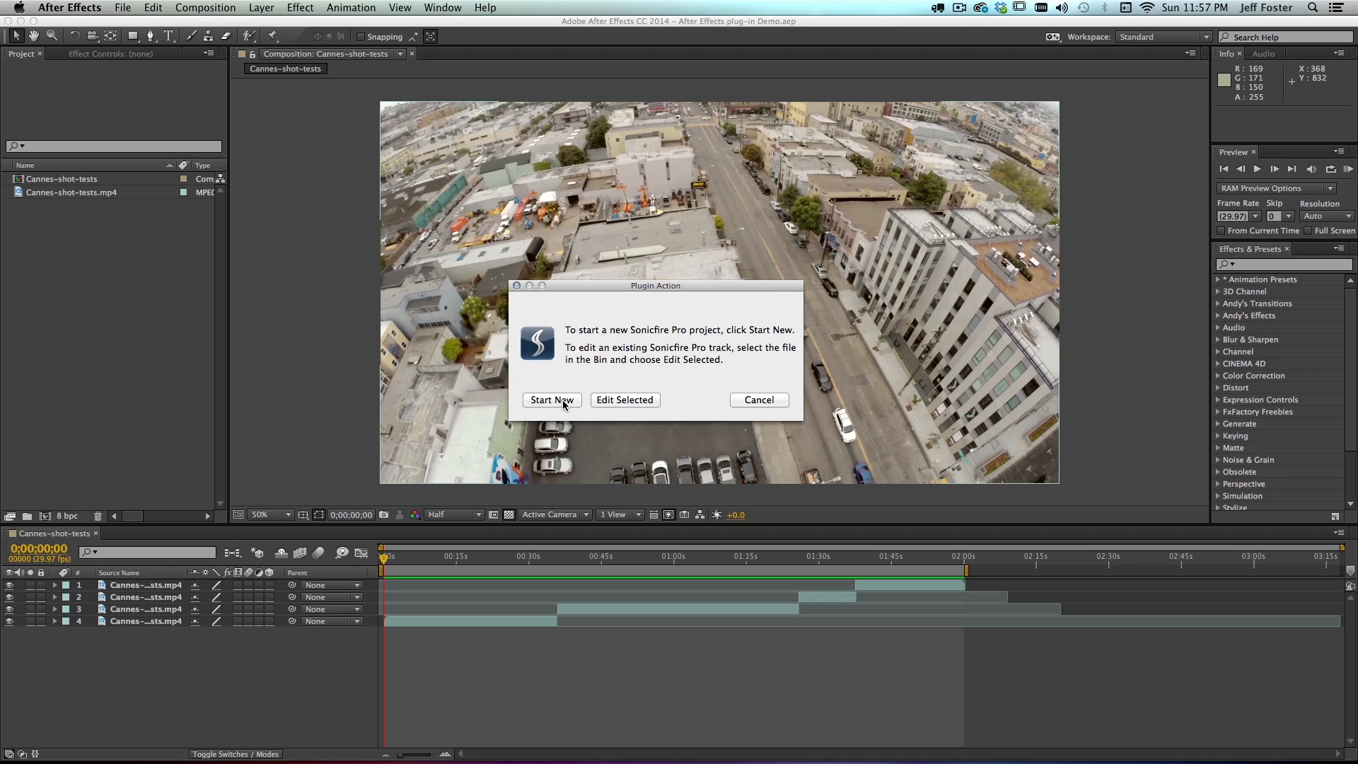
{"action": "mouse_move", "coordinate": [958, 561]}
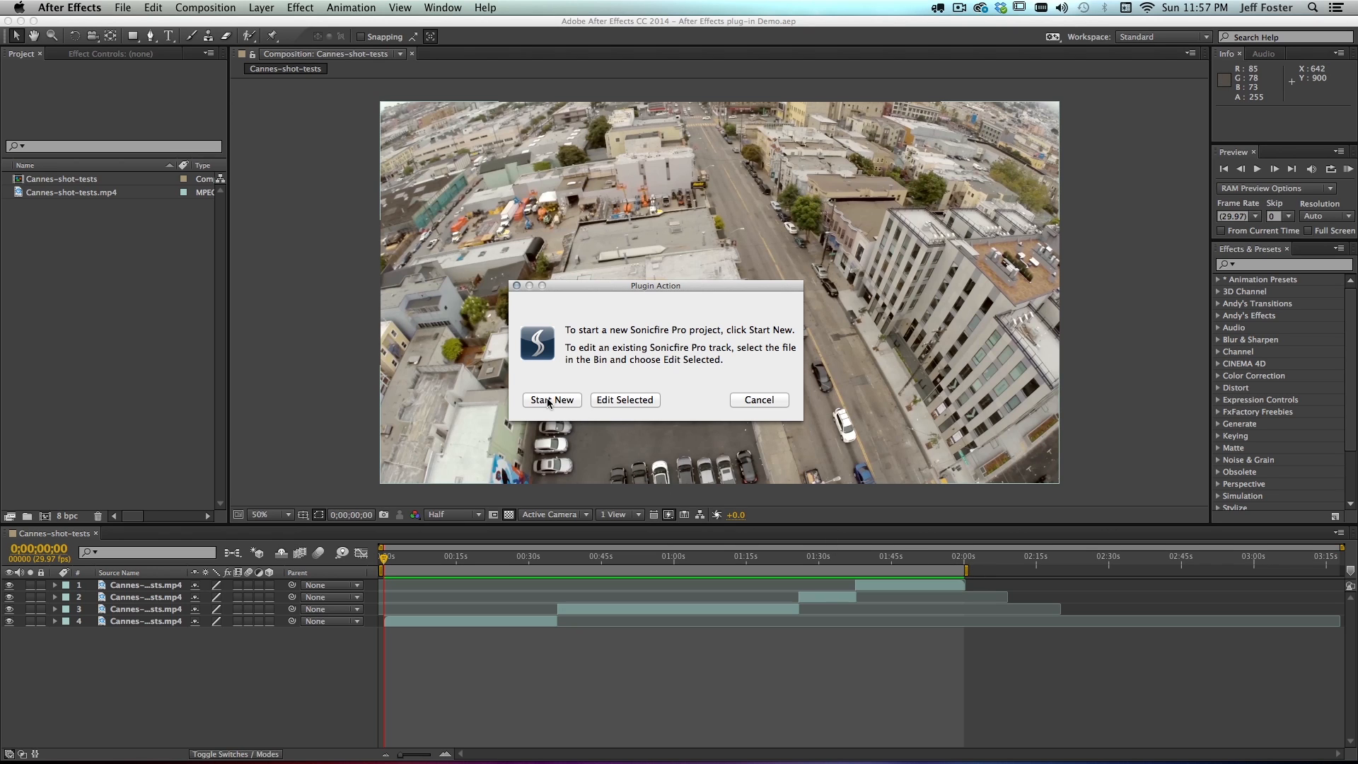
{"action": "mouse_move", "coordinate": [552, 404]}
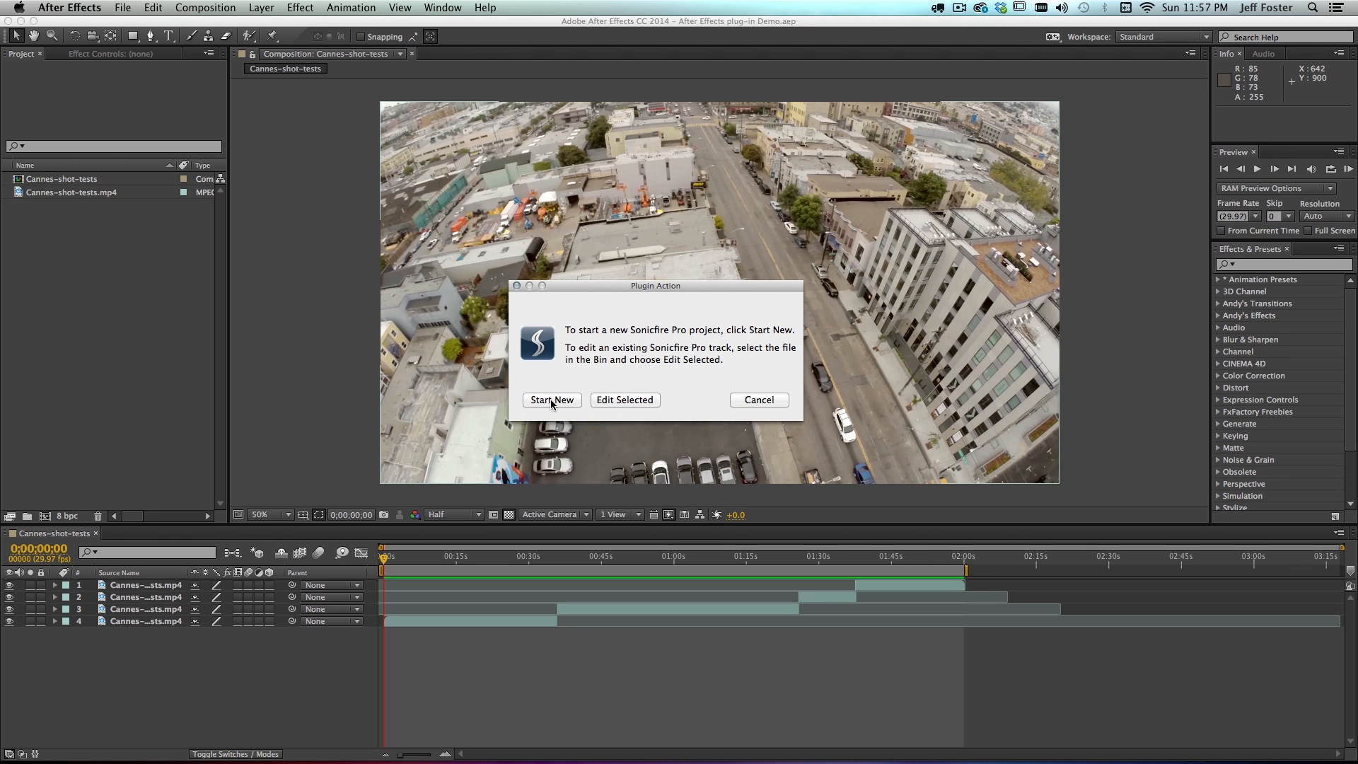
{"action": "left_click", "coordinate": [551, 399]}
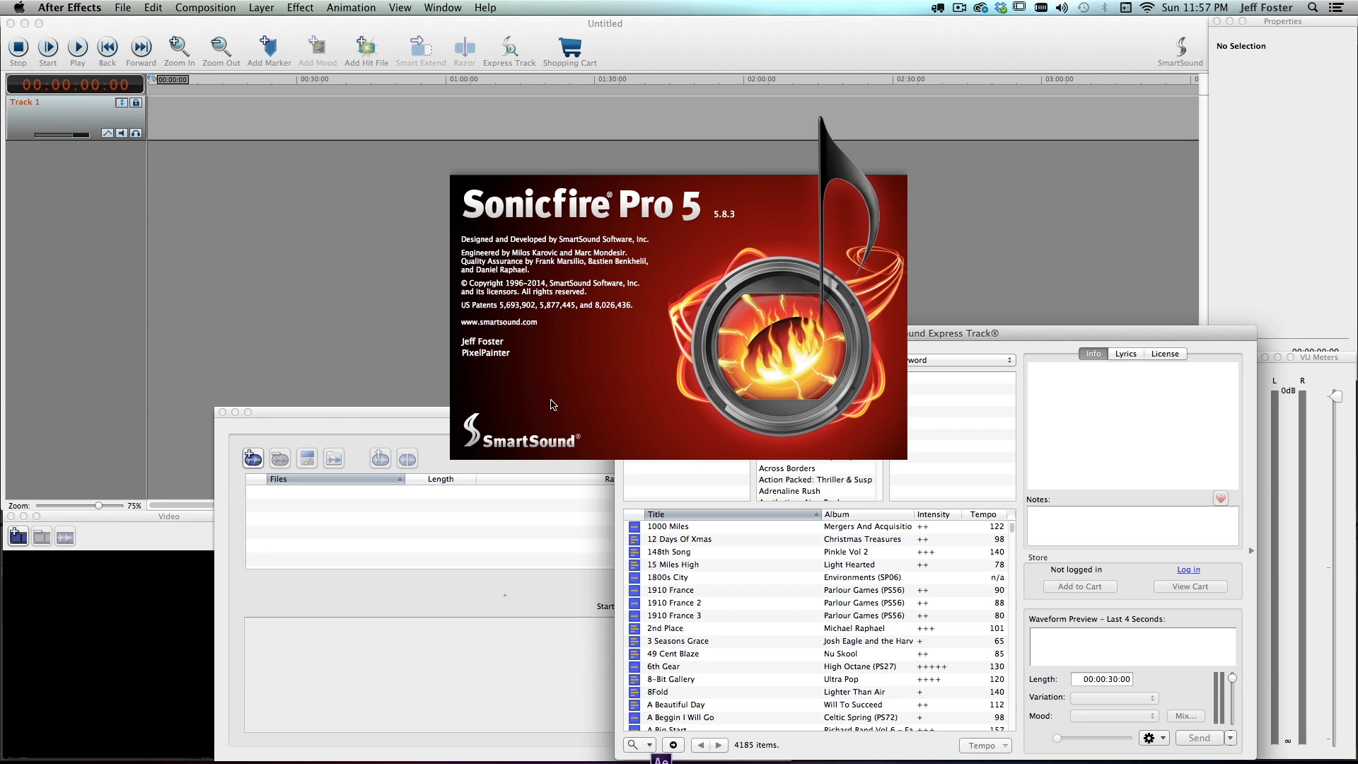
Search the Express Track library for 'fly' and browse the 28 matching titles
{"action": "left_click", "coordinate": [551, 404]}
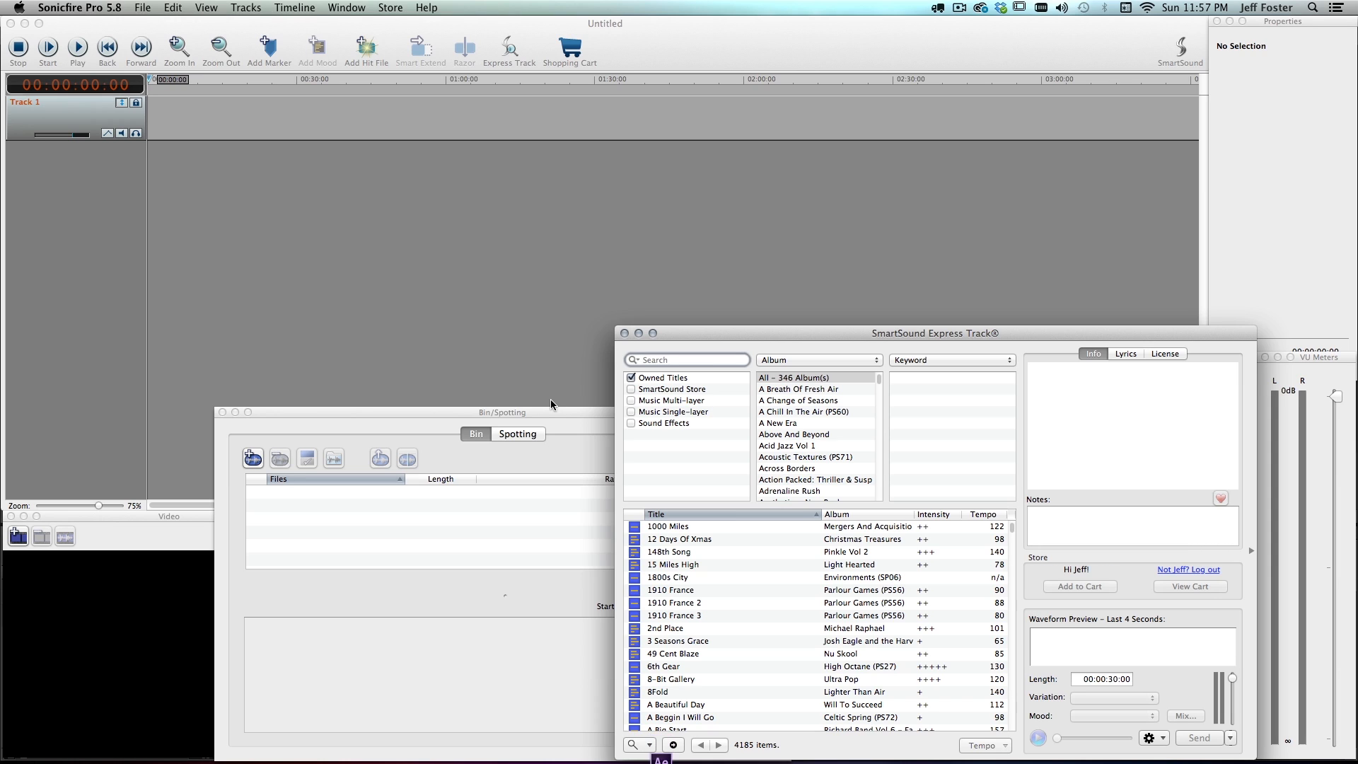
{"action": "left_click", "coordinate": [688, 360]}
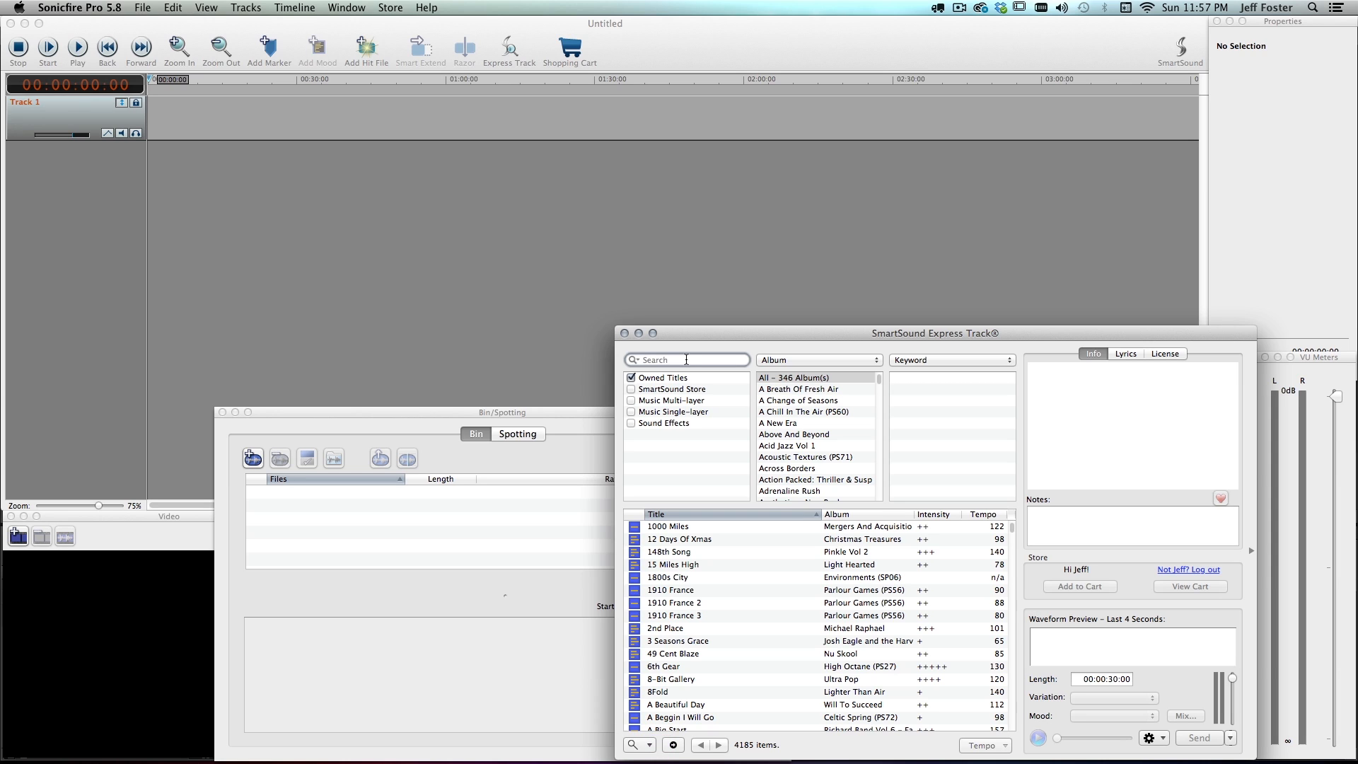
{"action": "type", "text": "fl"}
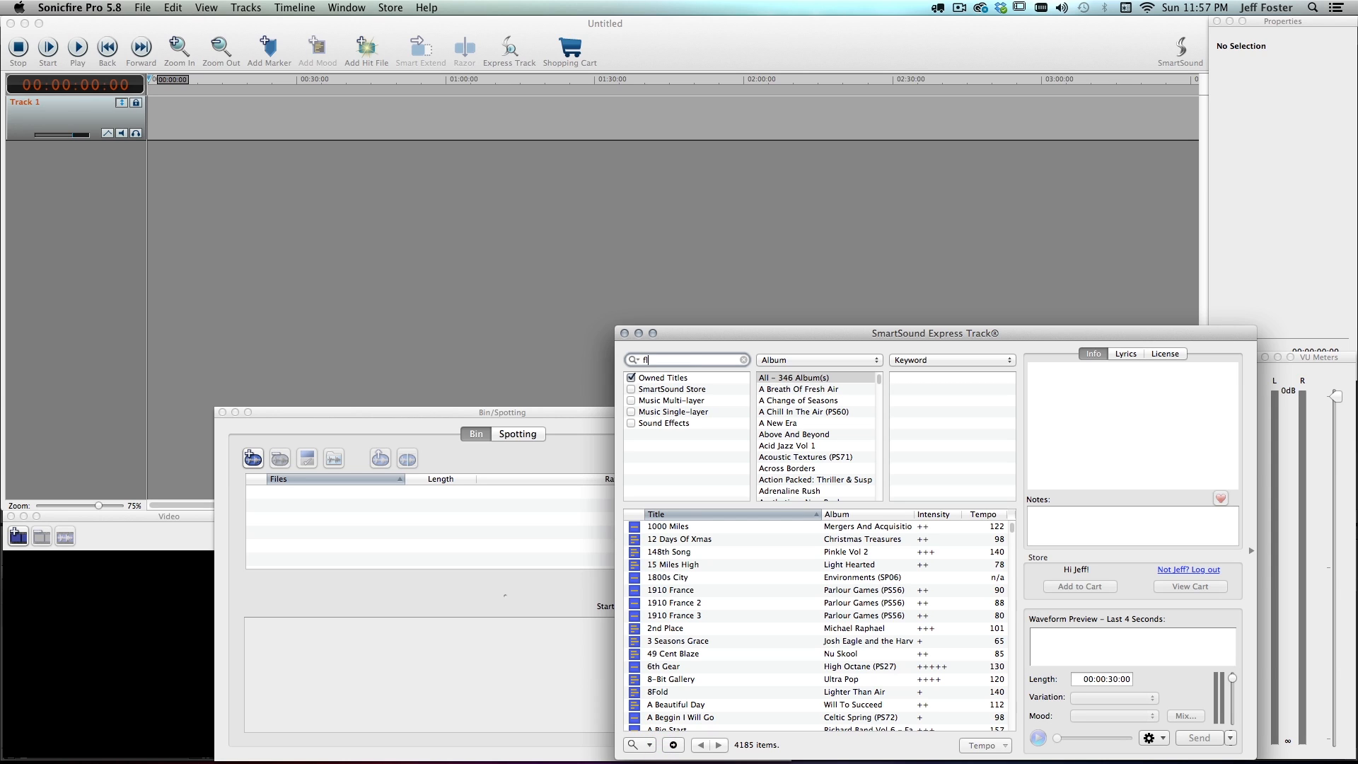
{"action": "type", "text": "ly"}
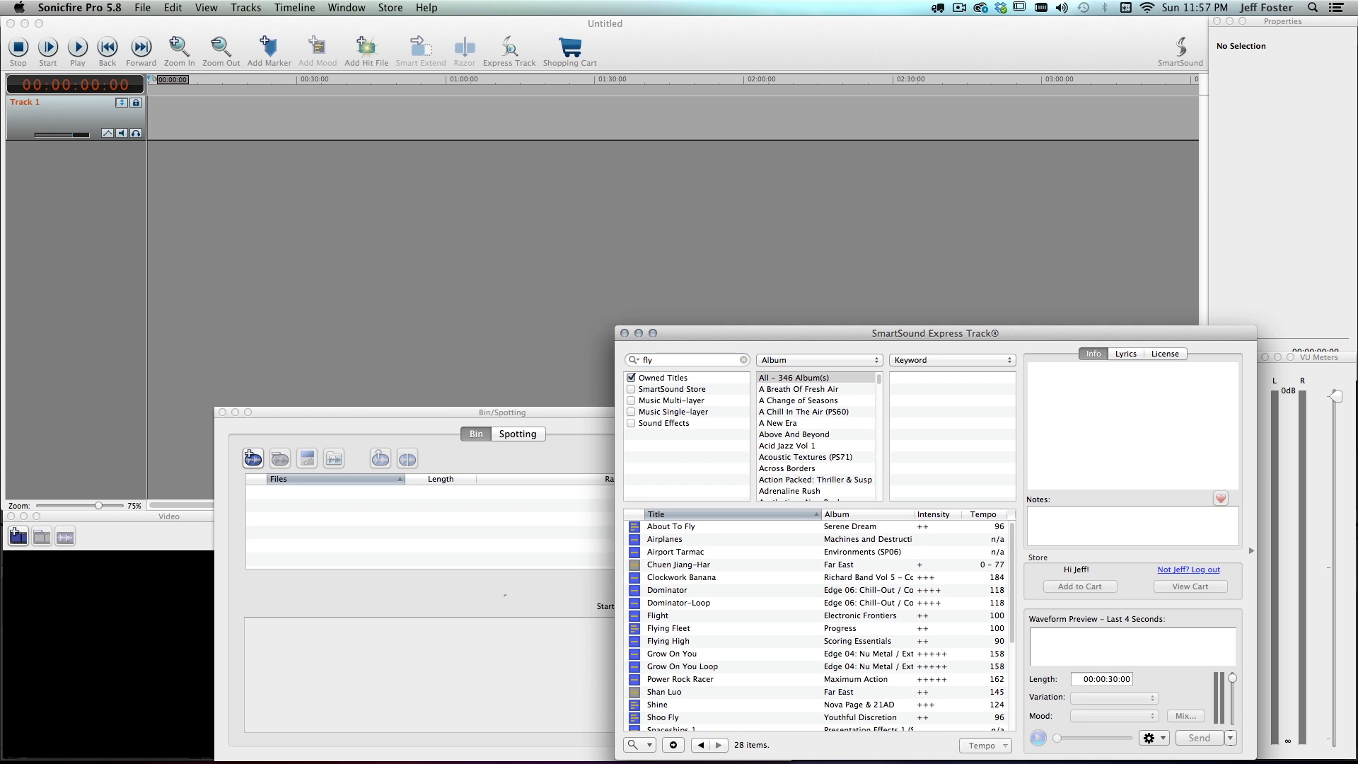
{"action": "scroll", "scroll_direction": "down", "scroll_amount": 3}
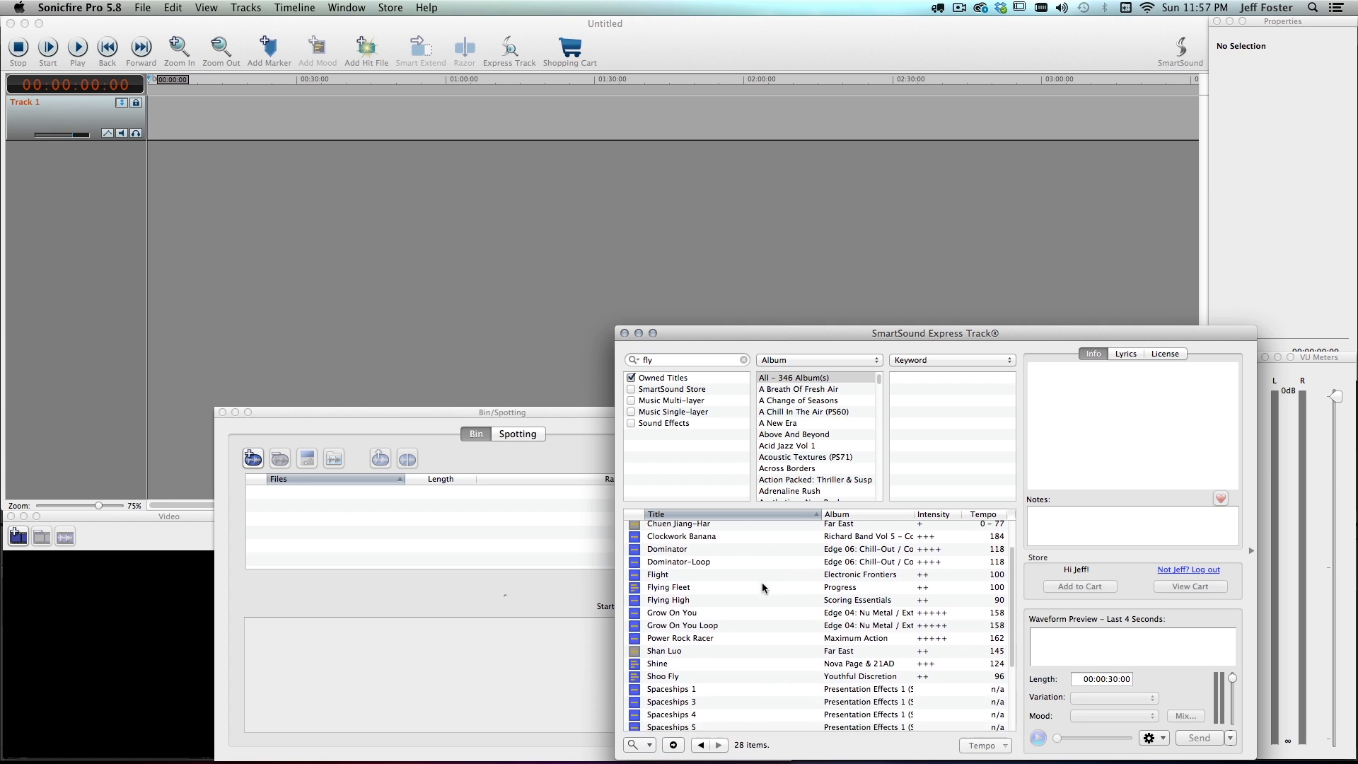
{"action": "scroll", "scroll_direction": "down", "scroll_amount": 3}
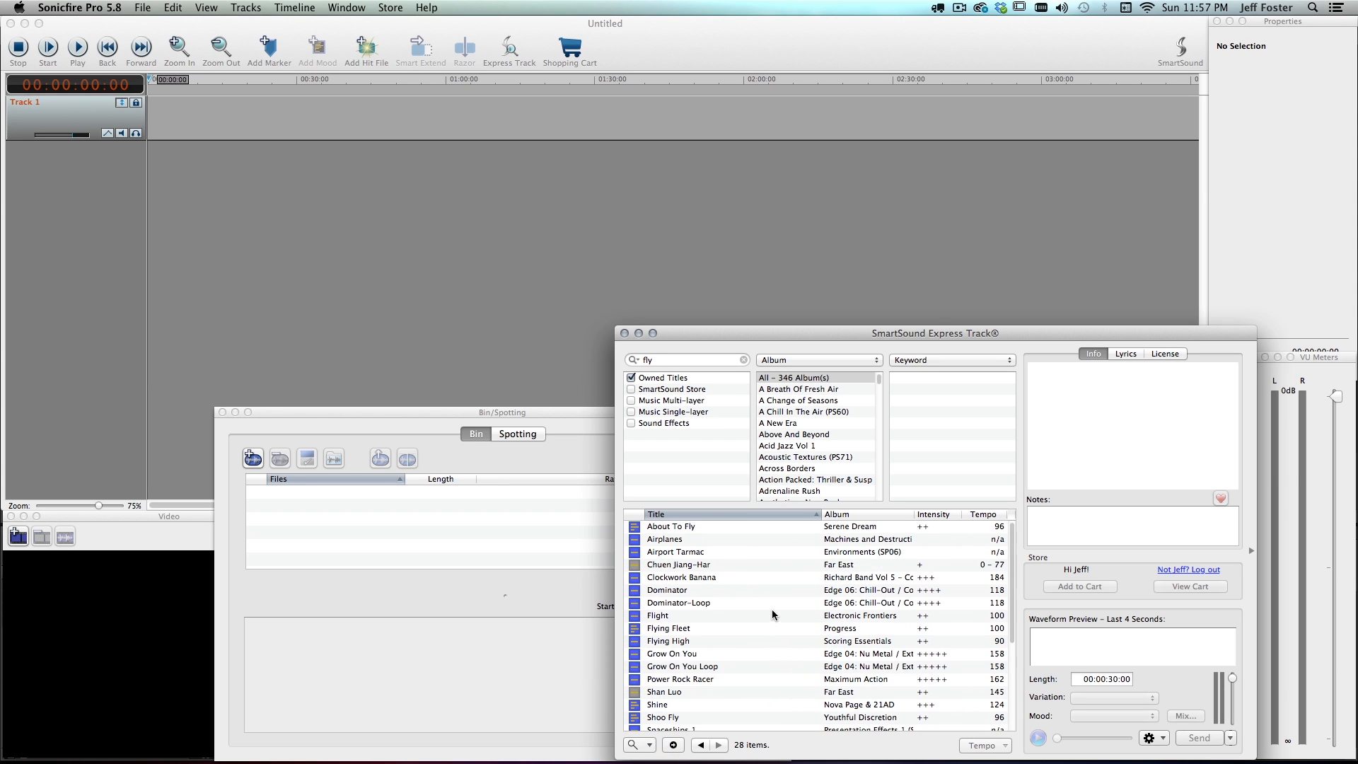
Select About To Fly at length 00:02:00:00 and reveal the Send options
{"action": "left_click", "coordinate": [671, 526]}
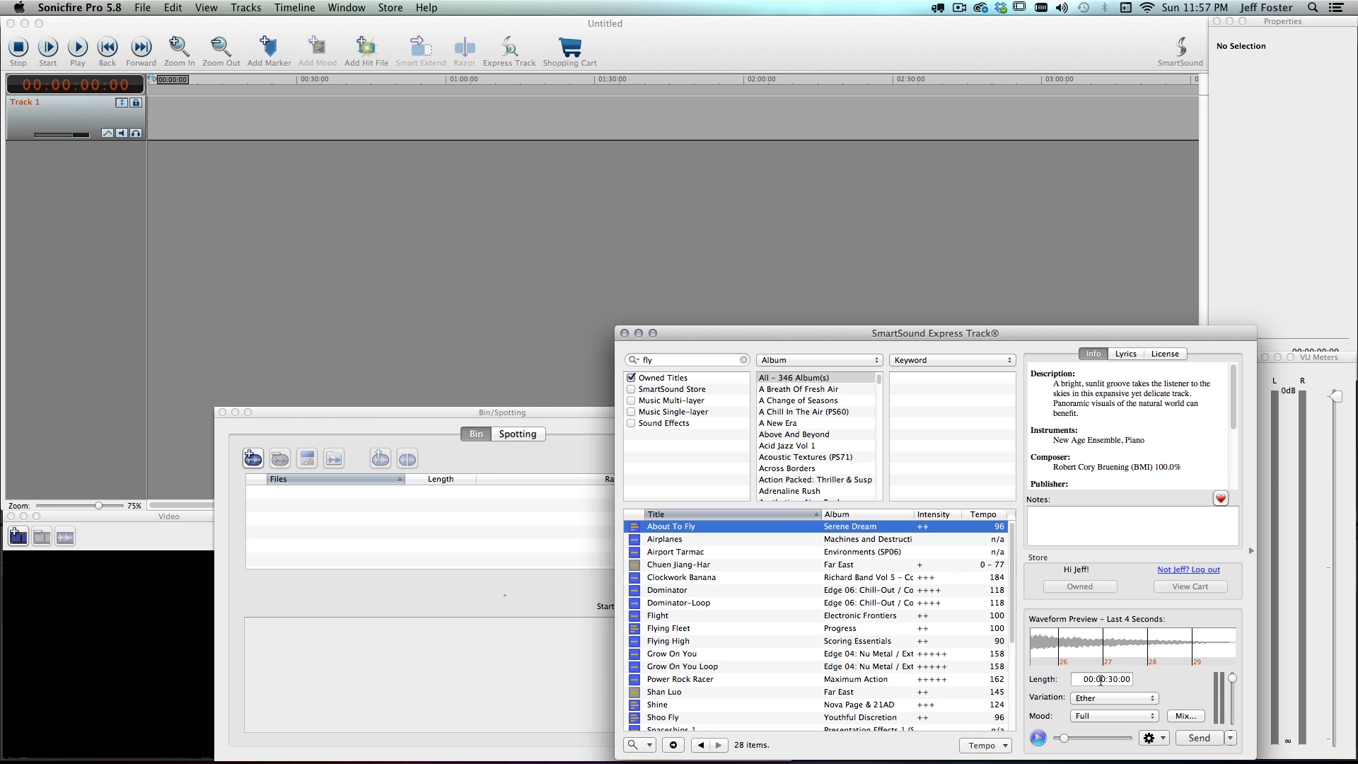
{"action": "mouse_move", "coordinate": [1101, 679]}
{"action": "type", "text": "00:02:00"}
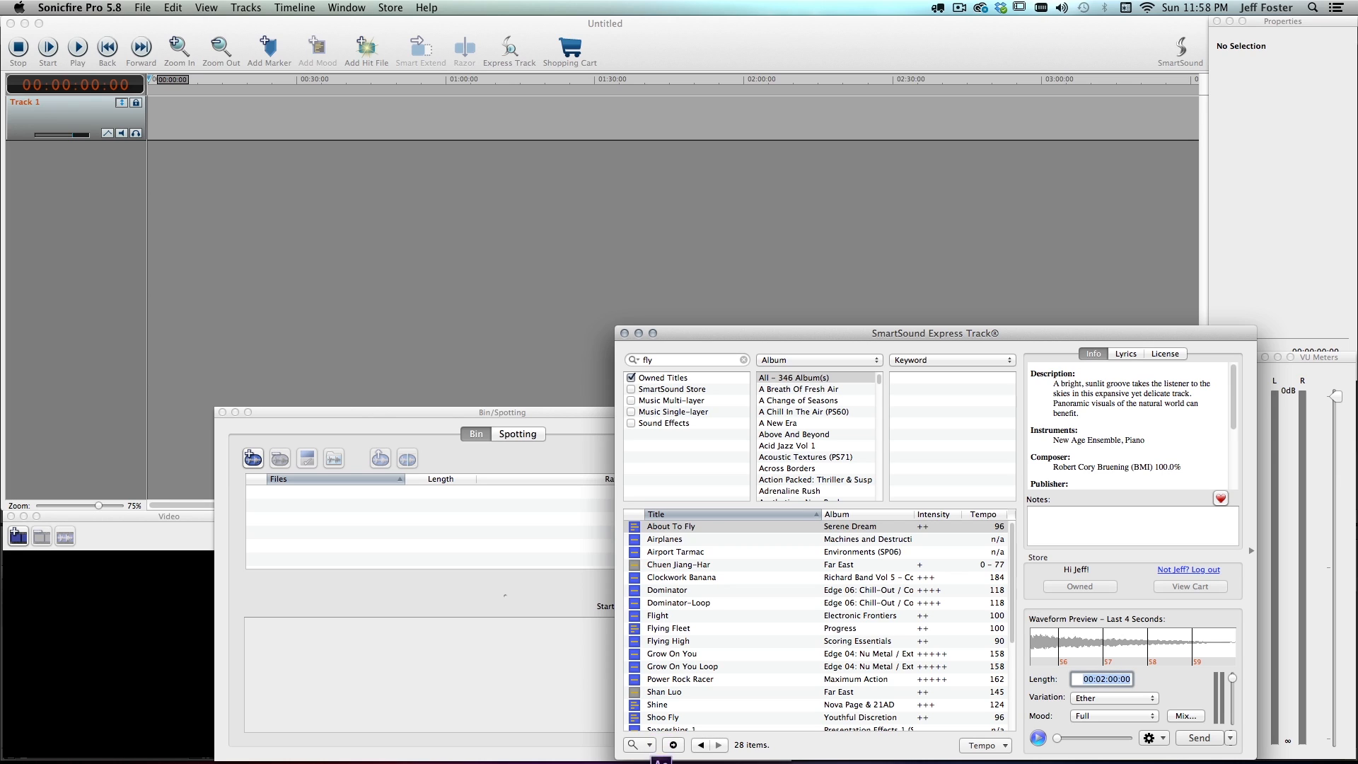
{"action": "mouse_move", "coordinate": [1154, 698]}
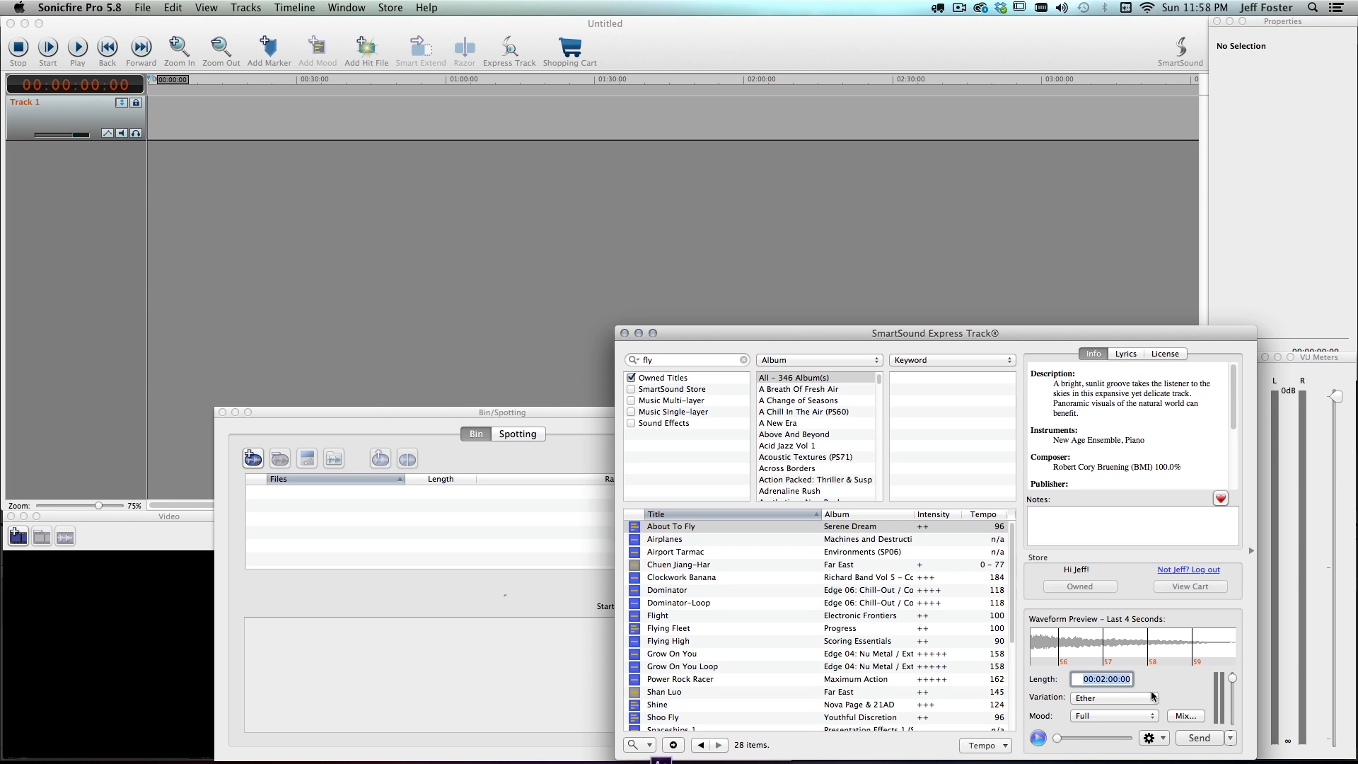
{"action": "mouse_move", "coordinate": [1189, 702]}
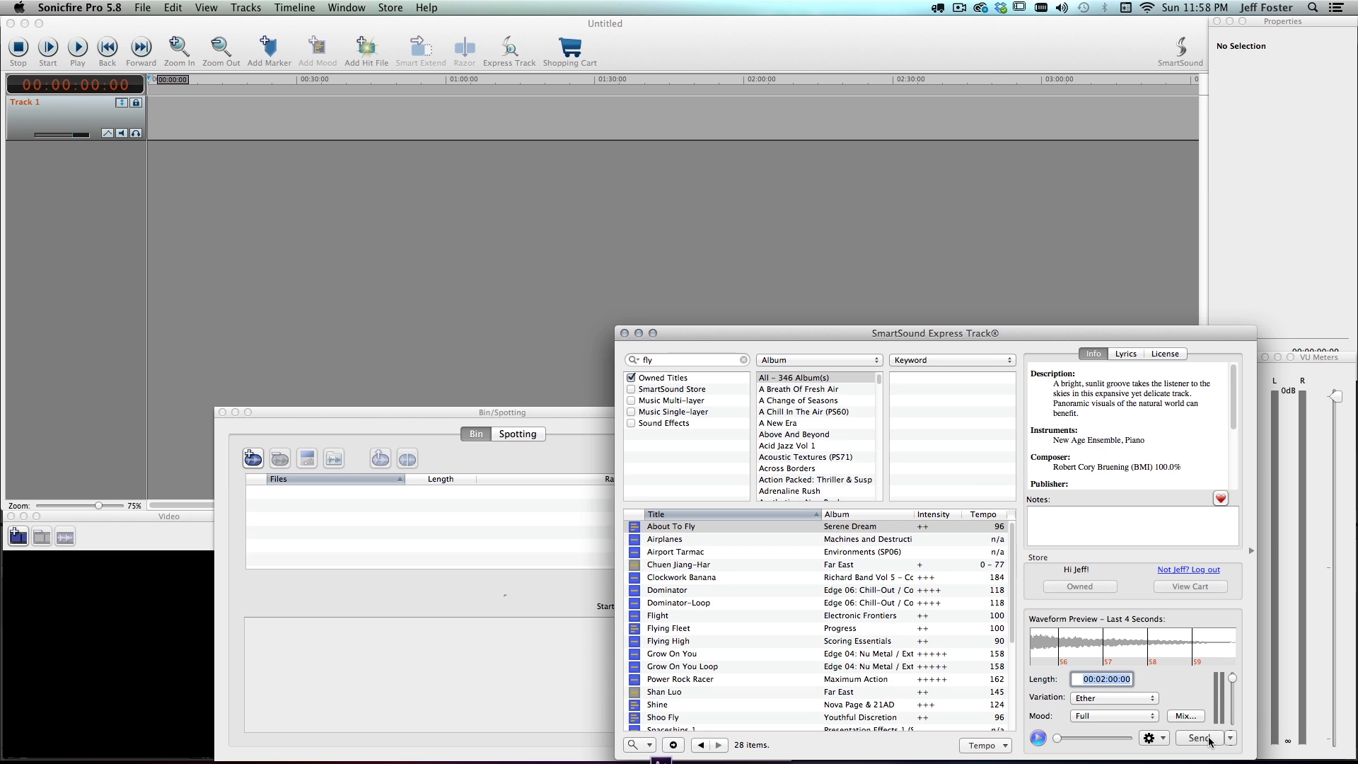
{"action": "mouse_move", "coordinate": [1231, 739]}
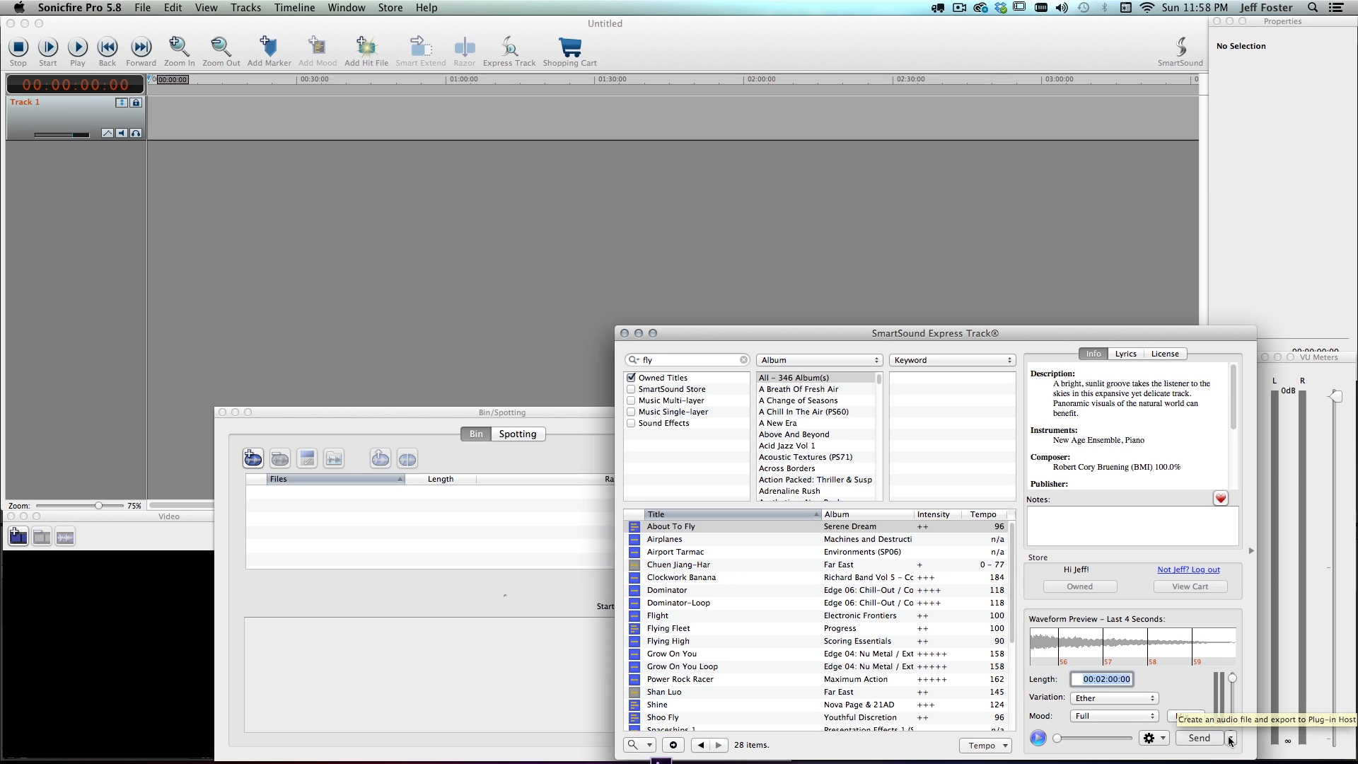
{"action": "left_click", "coordinate": [1228, 739]}
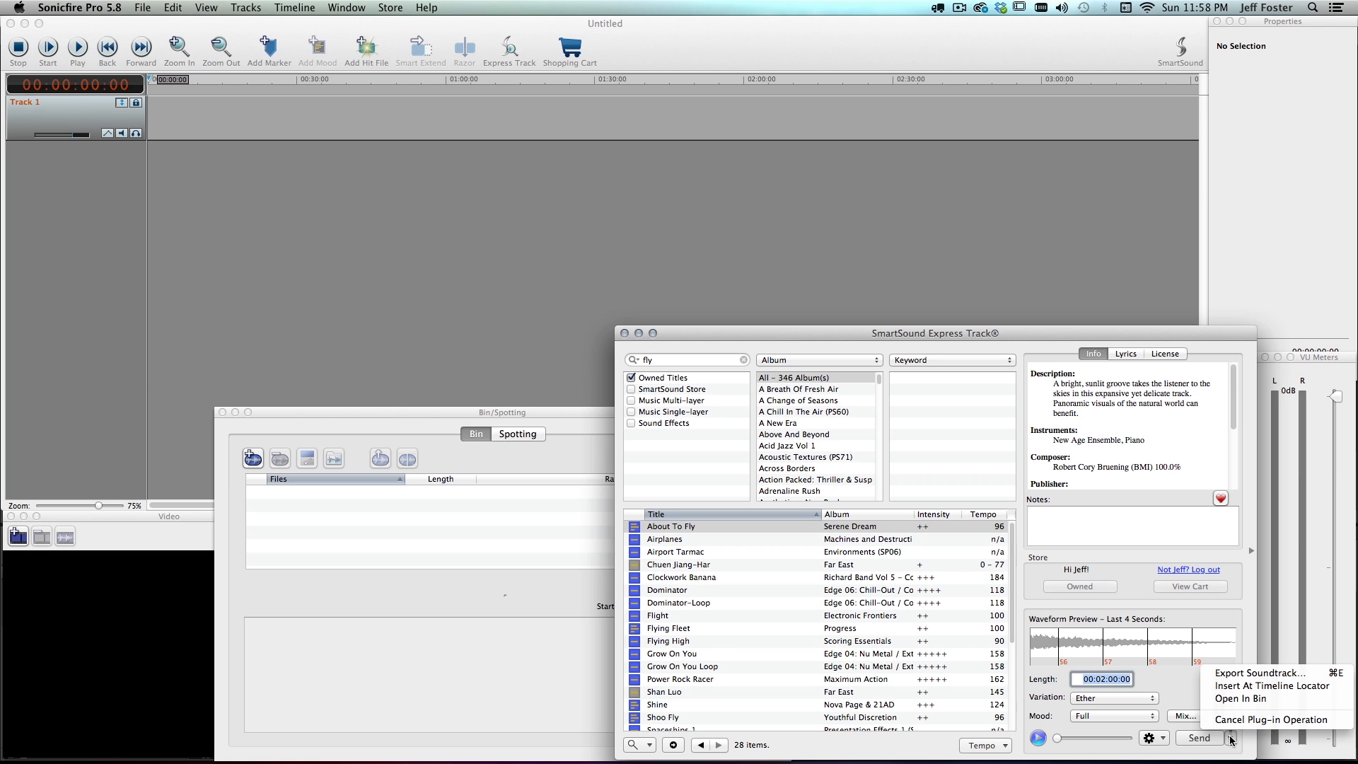
{"action": "mouse_move", "coordinate": [1179, 699]}
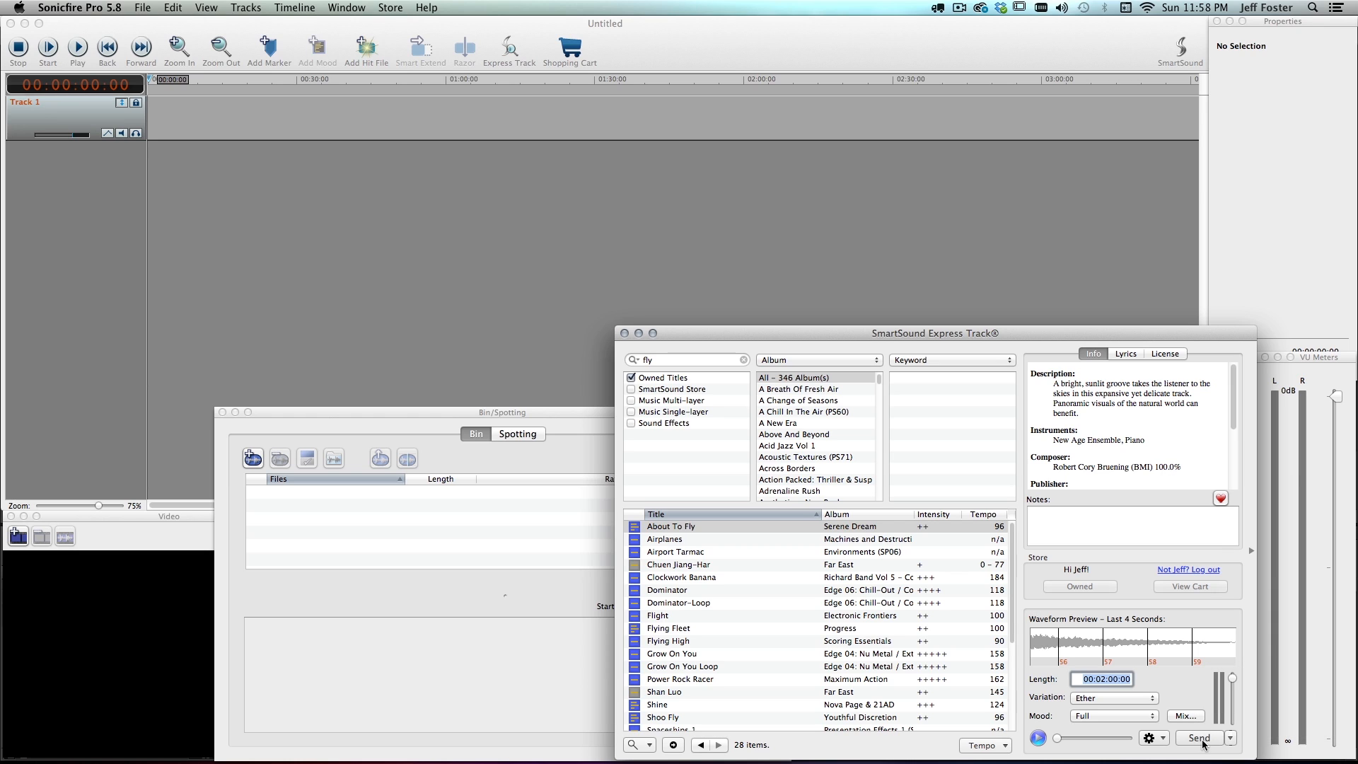
Send the two-minute About To Fly – Ether AIFF into the comp as a fifth layer
{"action": "left_click", "coordinate": [1203, 739]}
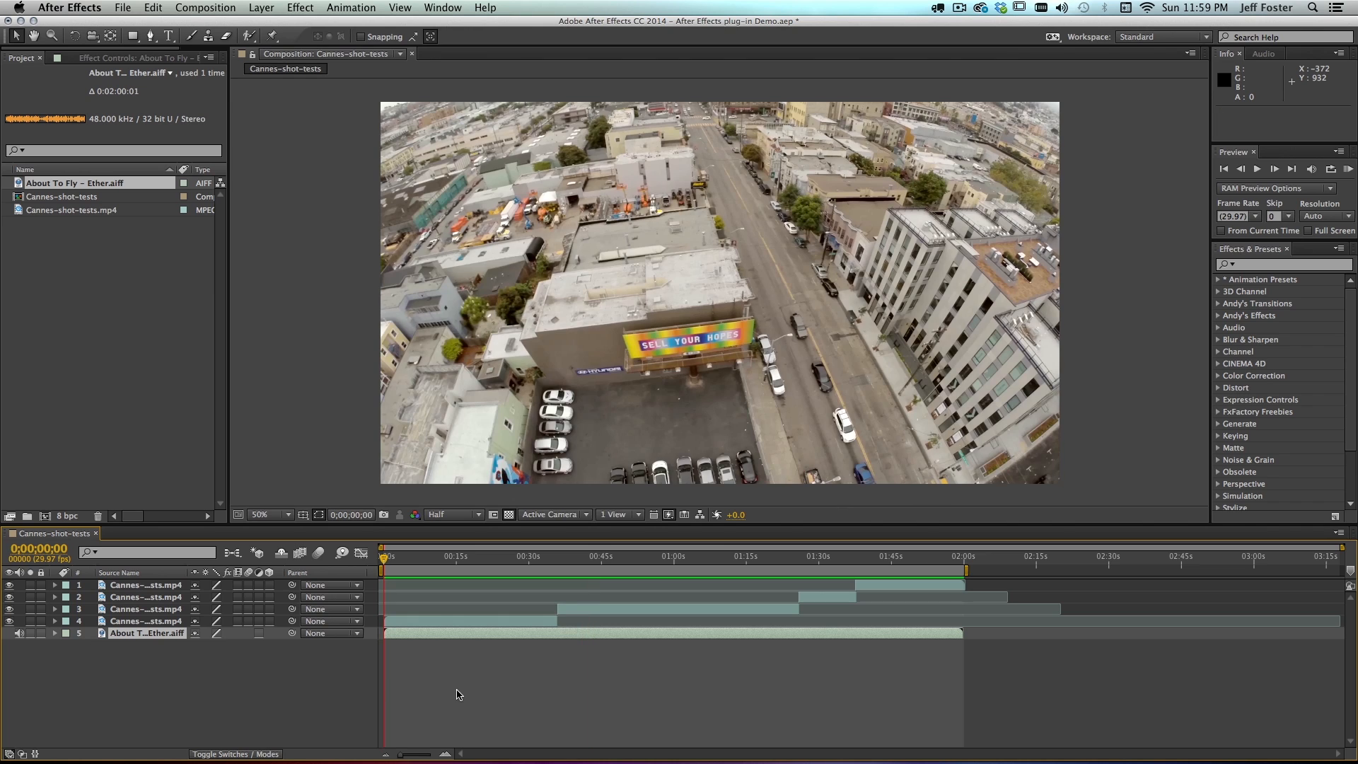
{"action": "mouse_move", "coordinate": [406, 563]}
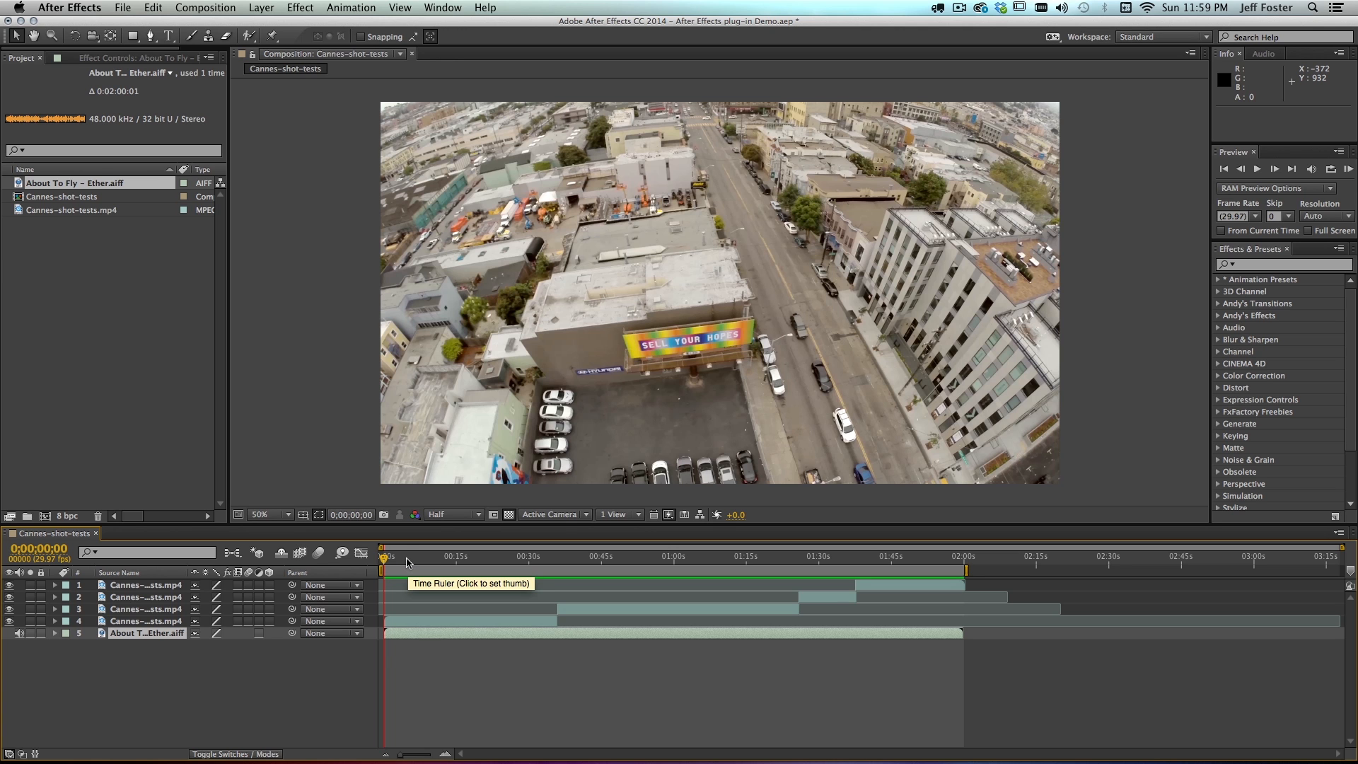
{"action": "left_click", "coordinate": [425, 558]}
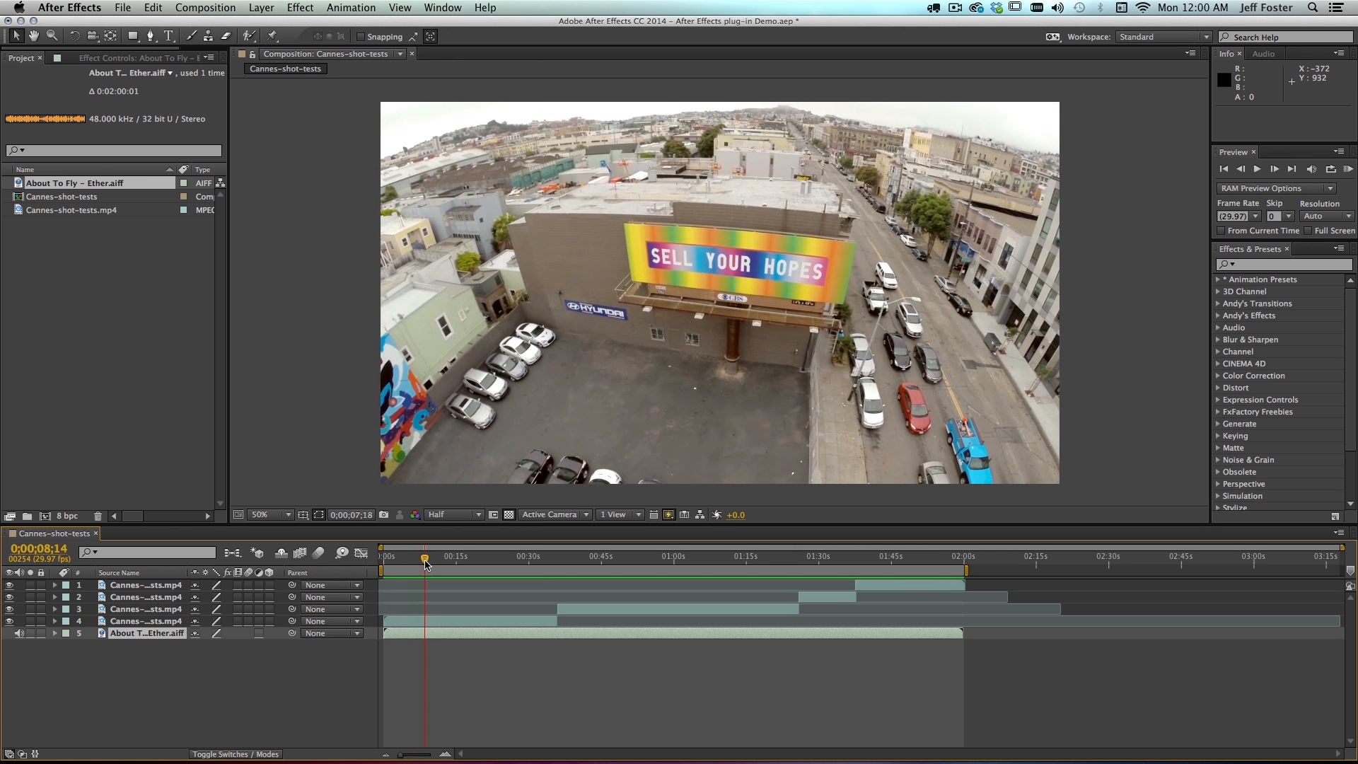
{"action": "left_click_drag", "start_coordinate": [424, 556], "coordinate": [460, 557]}
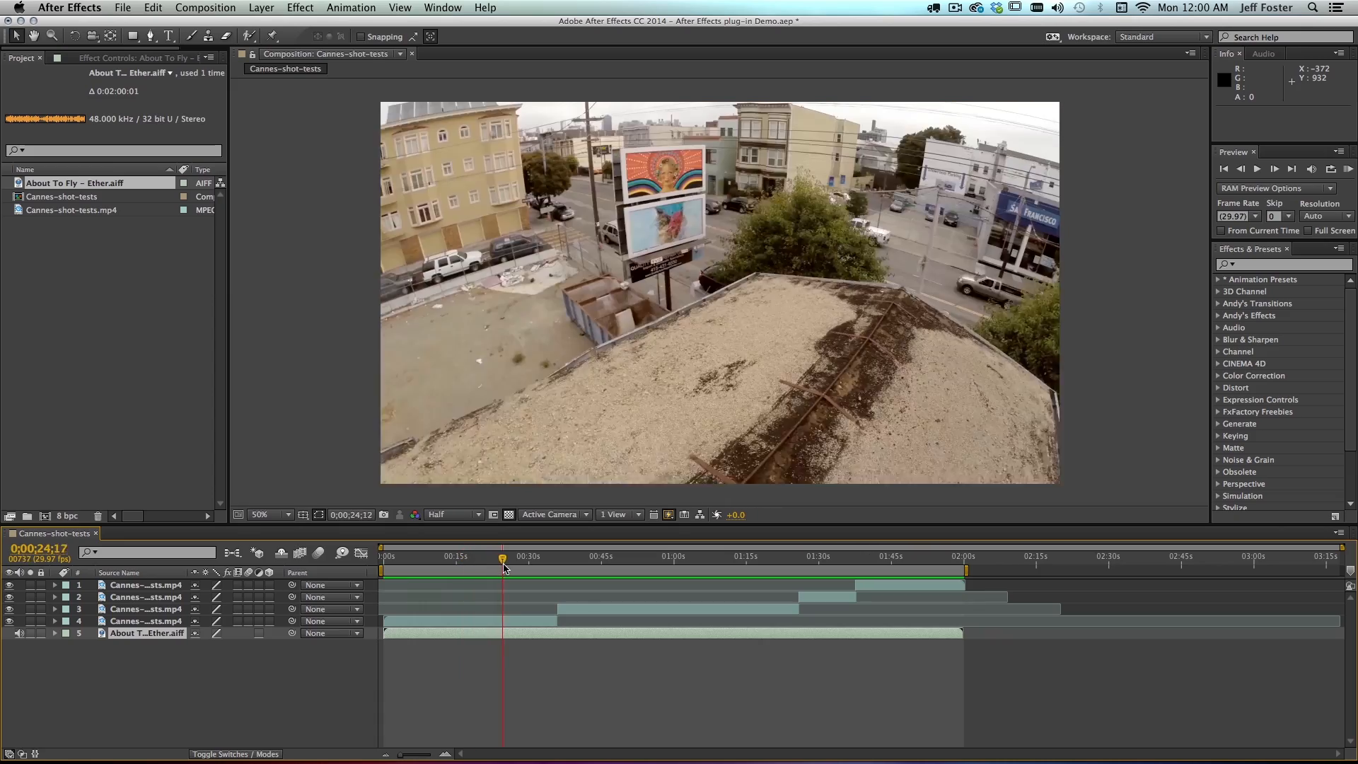
{"action": "left_click_drag", "start_coordinate": [504, 556], "coordinate": [549, 556]}
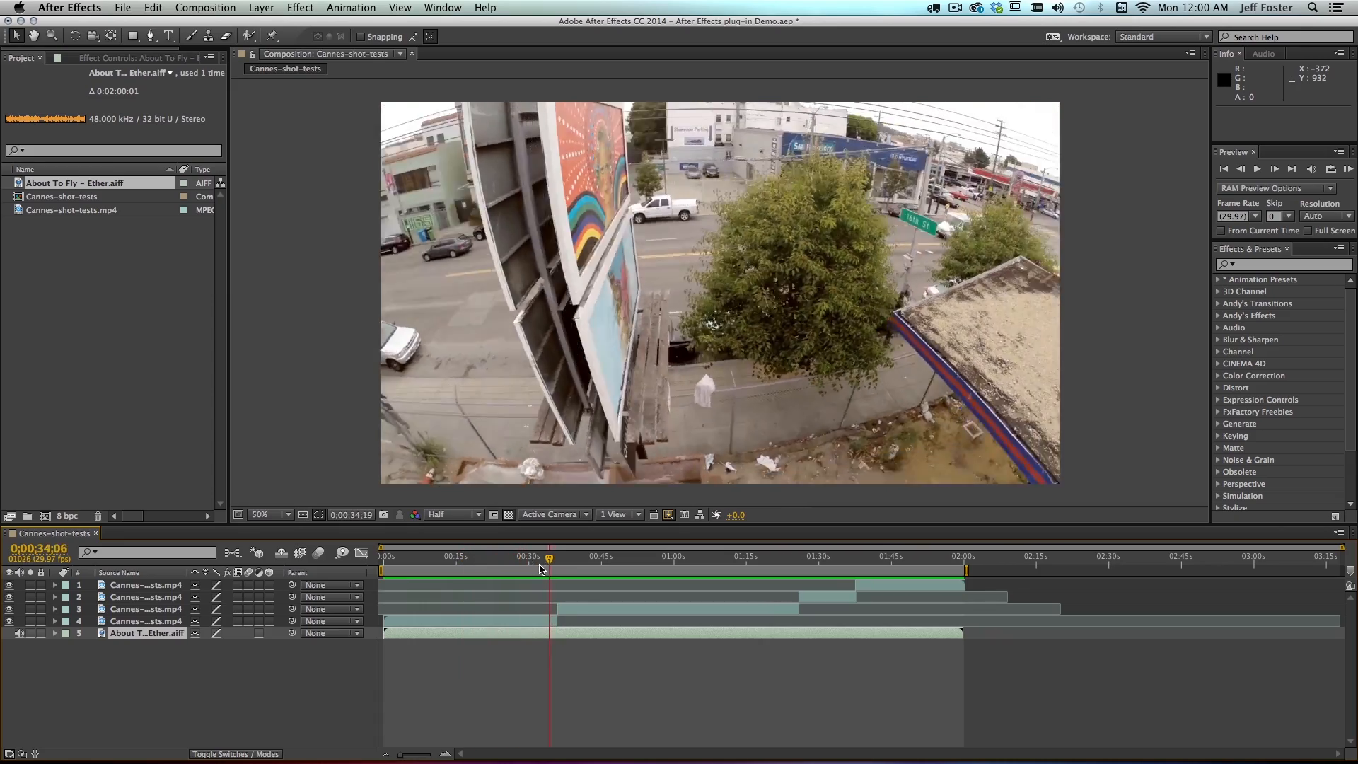
{"action": "left_click", "coordinate": [438, 557]}
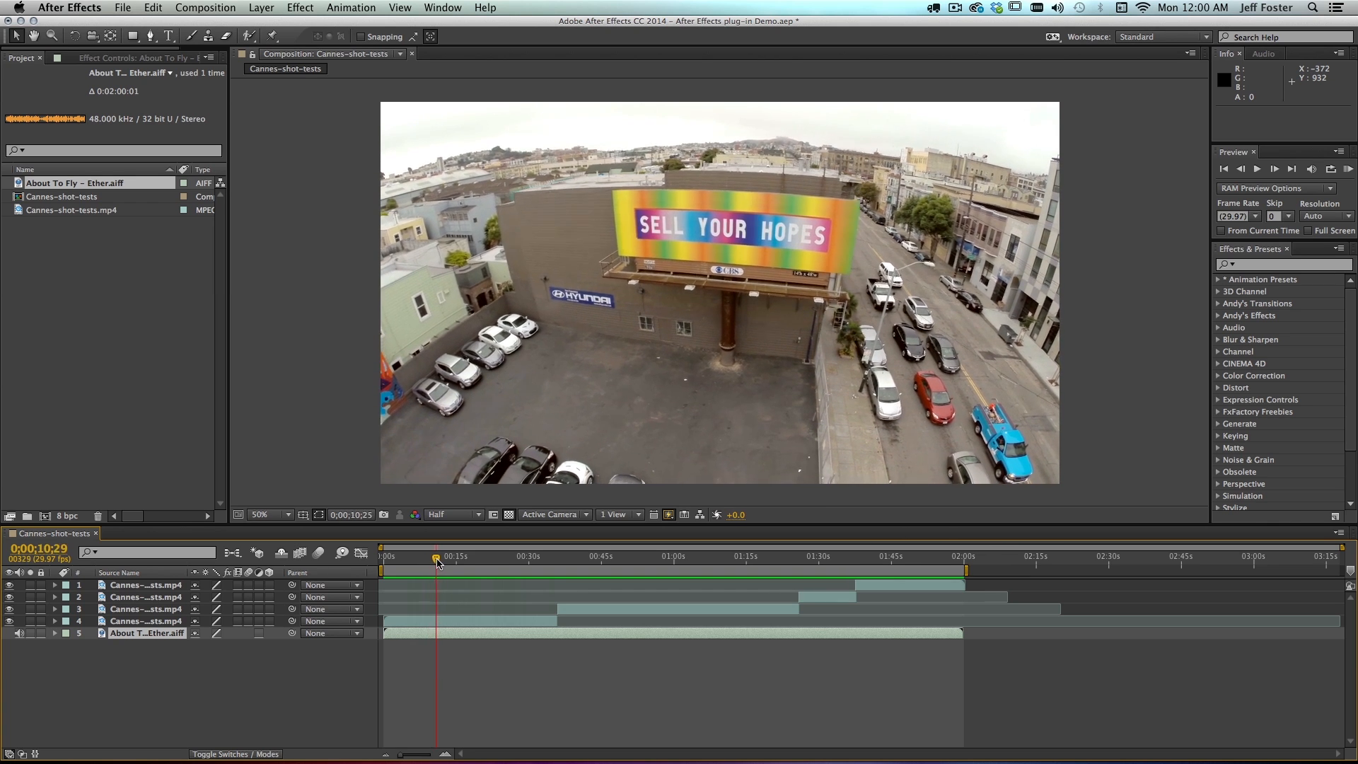
{"action": "left_click_drag", "start_coordinate": [437, 561], "coordinate": [452, 561]}
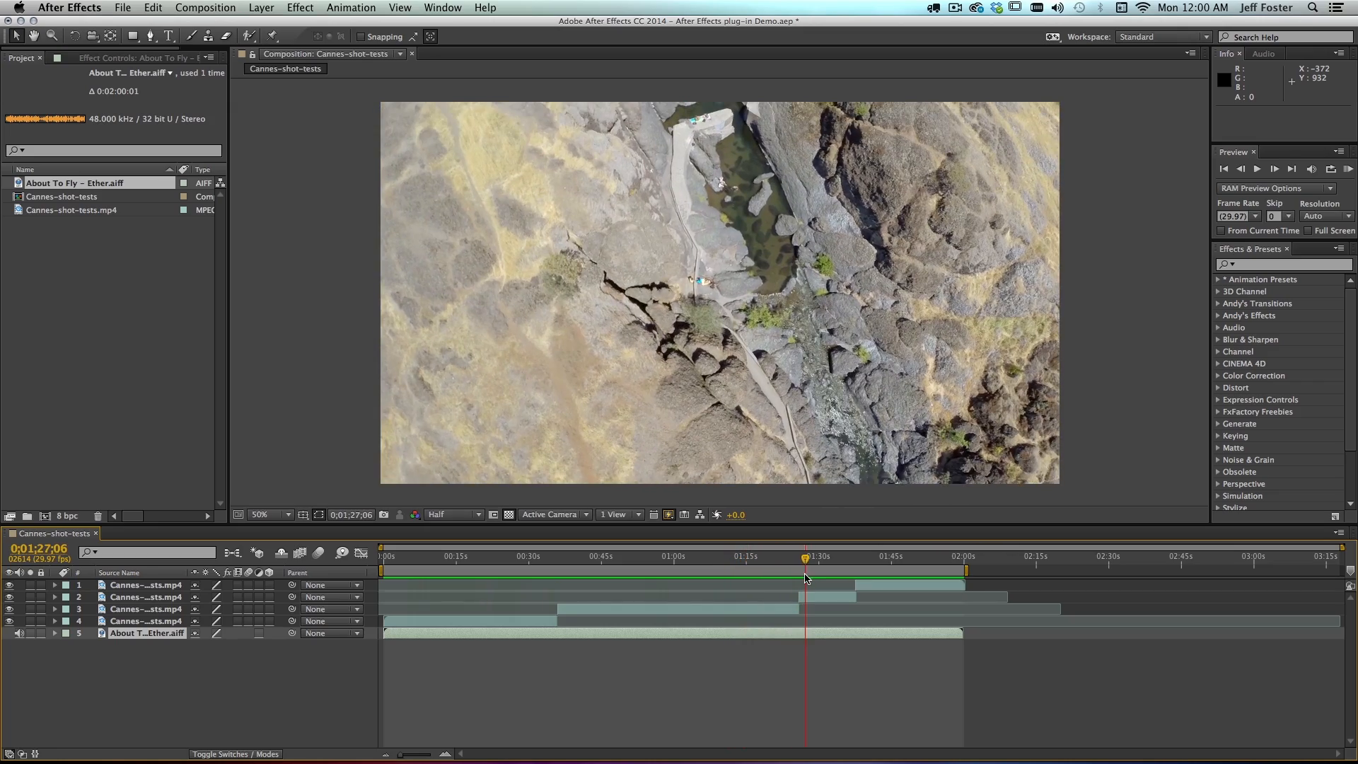
{"action": "left_click", "coordinate": [820, 576]}
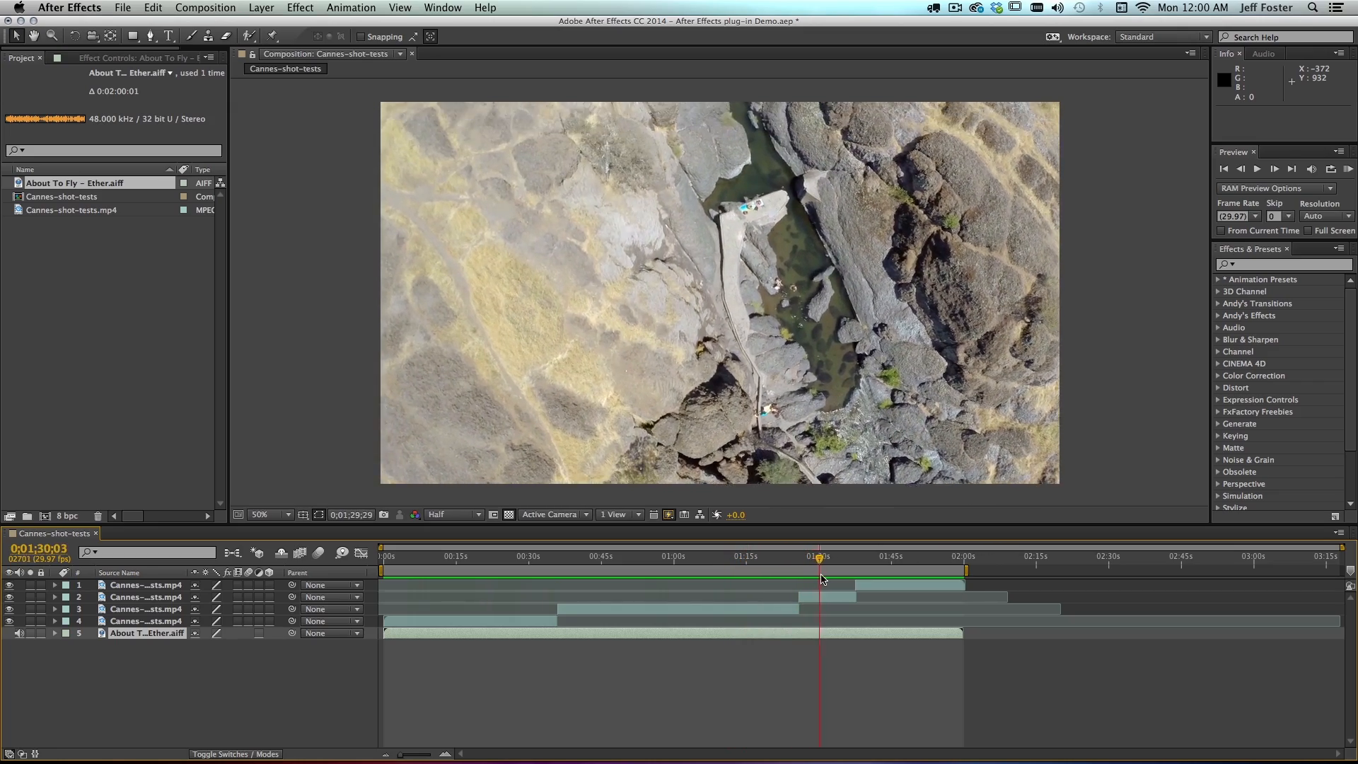
{"action": "left_click", "coordinate": [829, 576]}
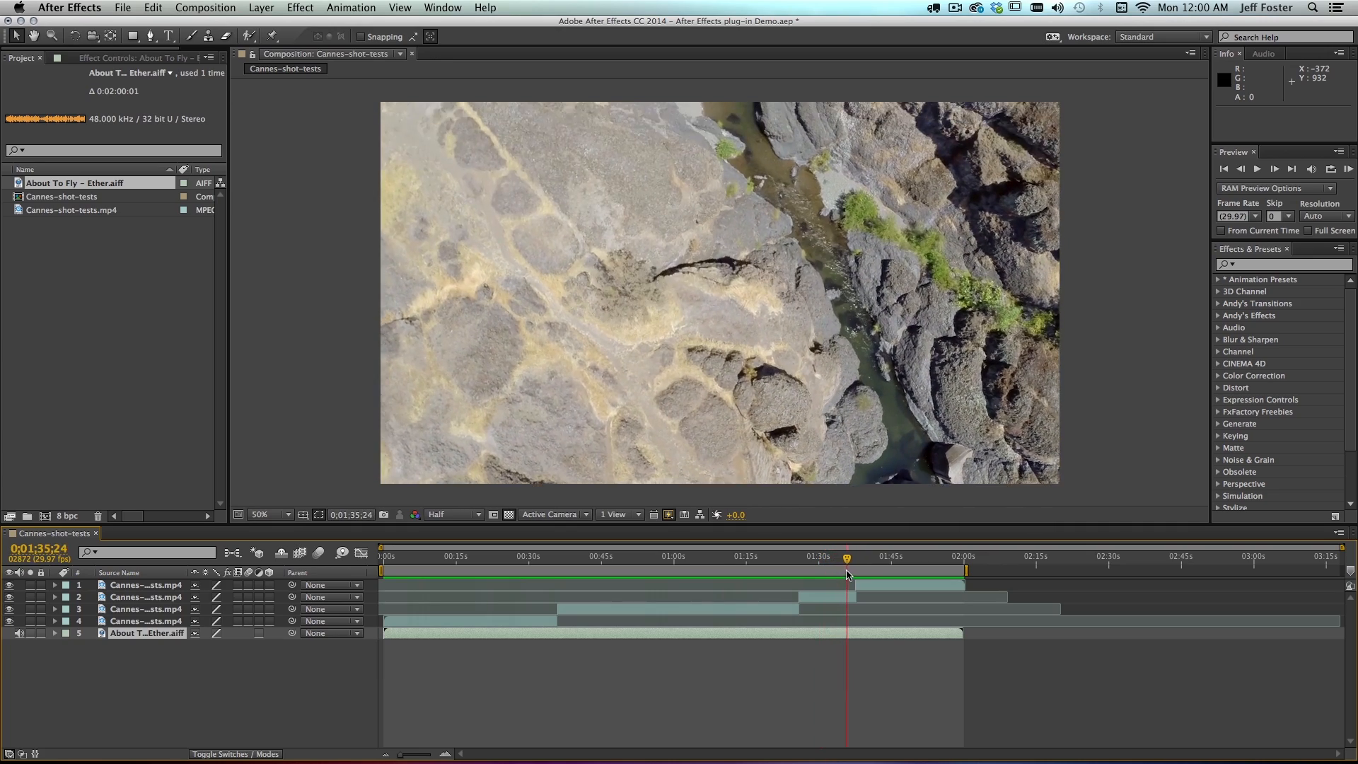
{"action": "left_click_drag", "start_coordinate": [846, 558], "coordinate": [877, 557]}
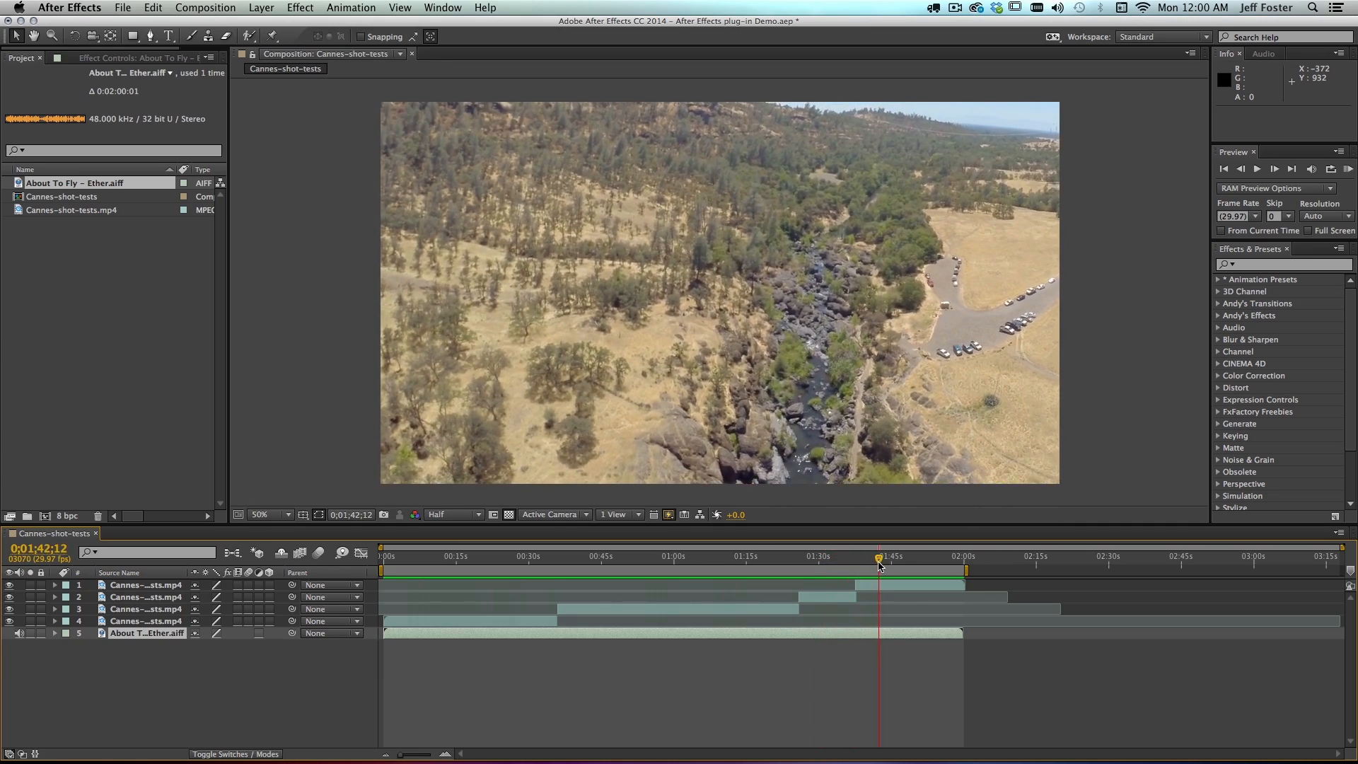
{"action": "left_click_drag", "start_coordinate": [877, 556], "coordinate": [901, 556]}
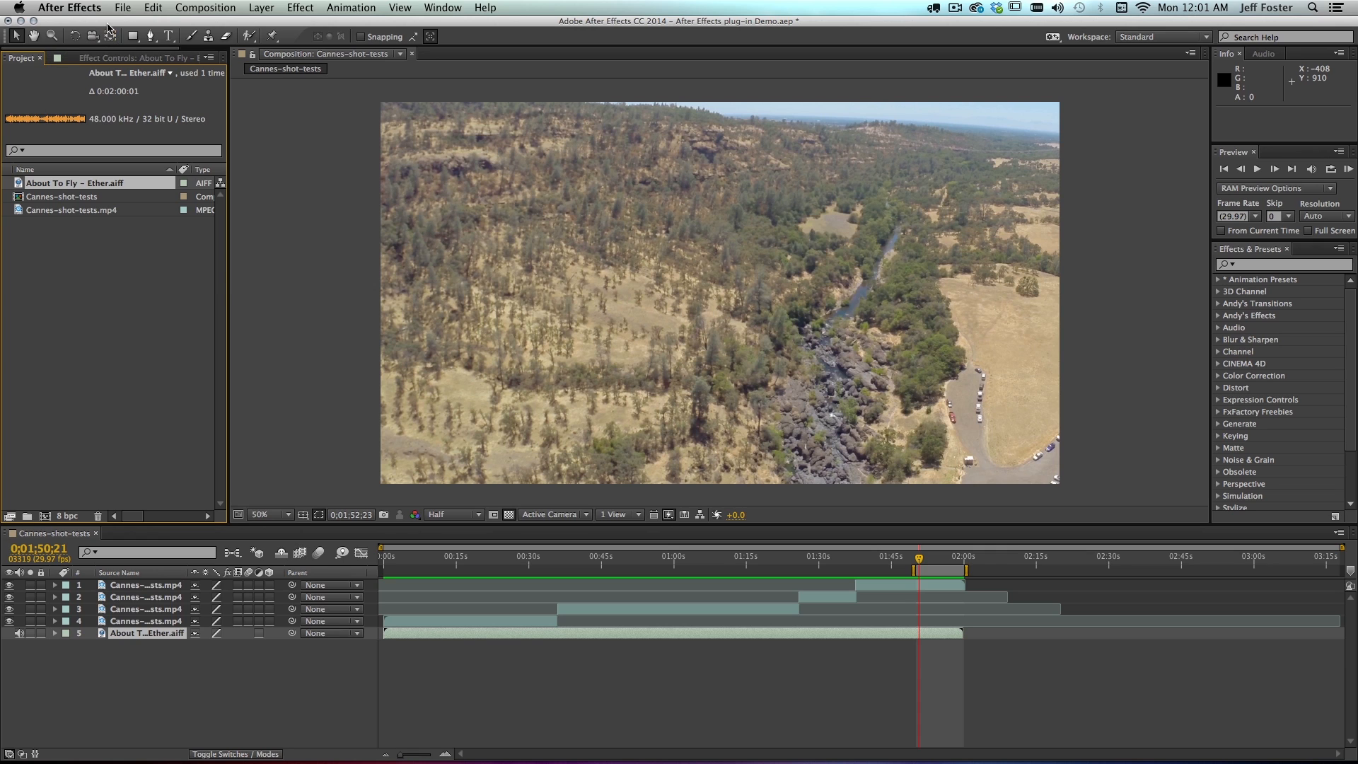
Choose SmartSound from the File menu to reopen the soundtrack in Sonicfire Pro
{"action": "left_click", "coordinate": [113, 7]}
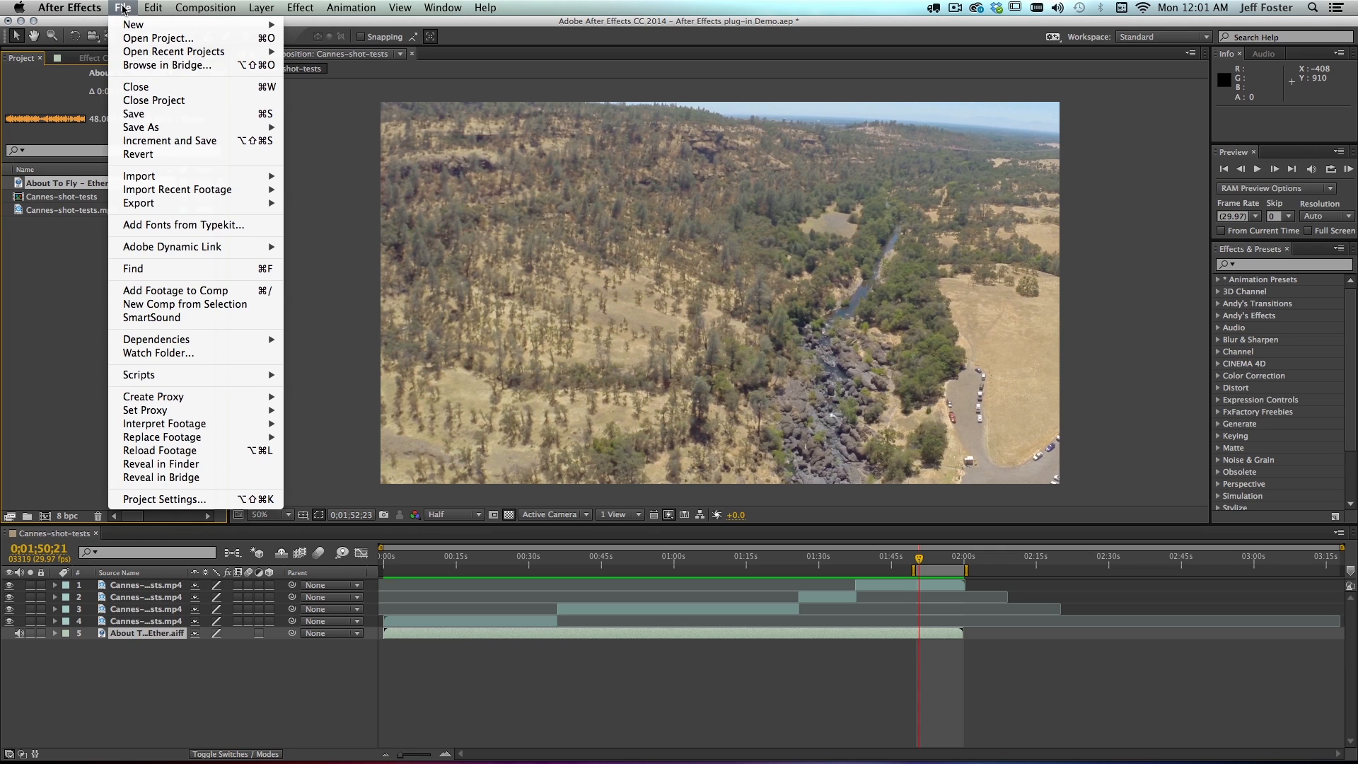
{"action": "mouse_move", "coordinate": [150, 317]}
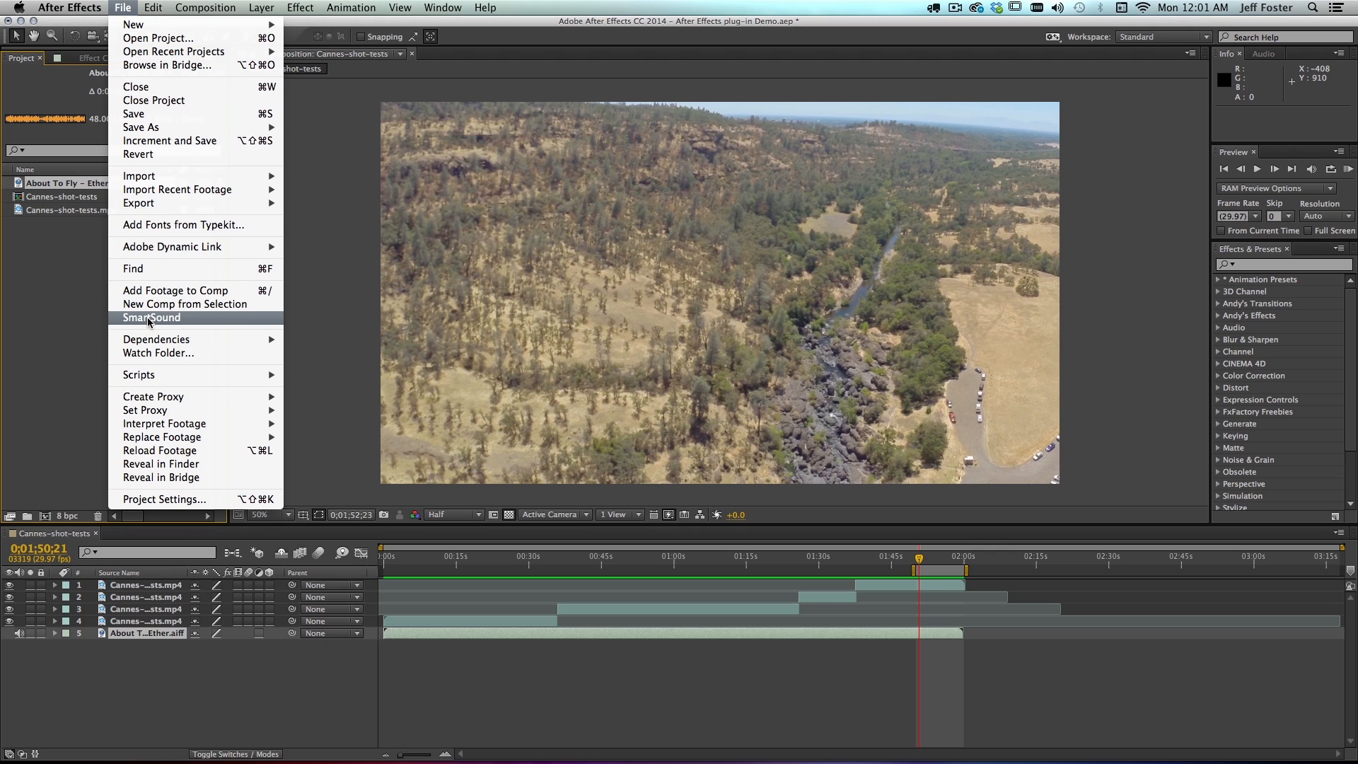
{"action": "left_click", "coordinate": [150, 317]}
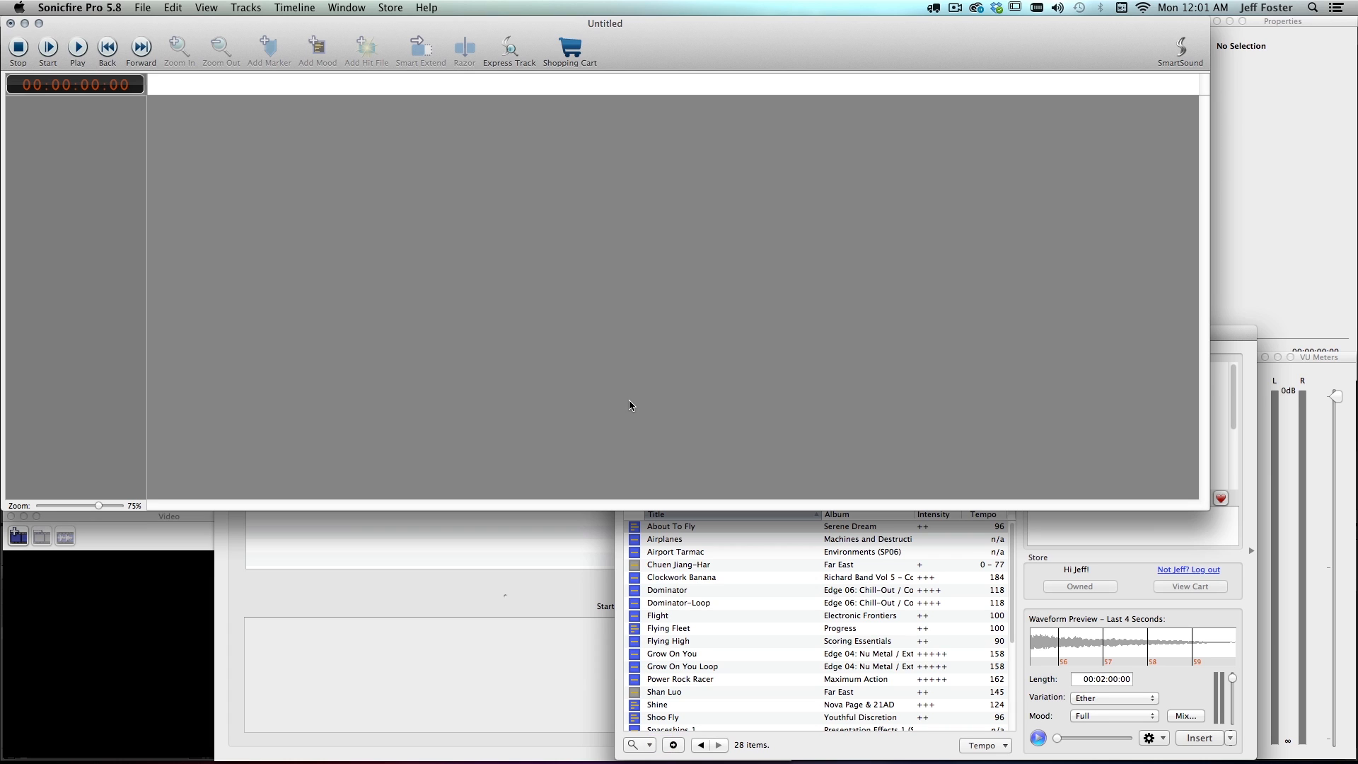
Load About To Fly onto the timeline and enable Timing Control to expose its sections
{"action": "double_click", "coordinate": [671, 526]}
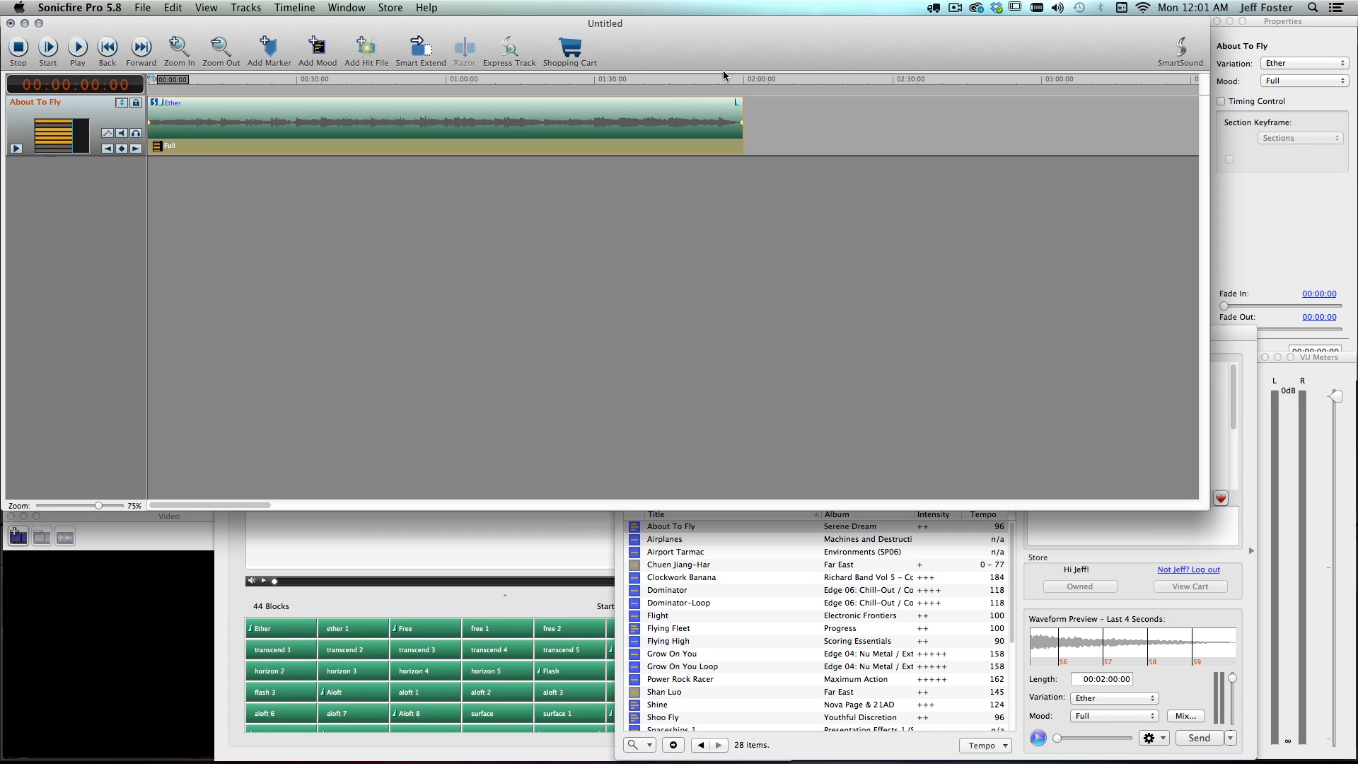
{"action": "mouse_move", "coordinate": [732, 125]}
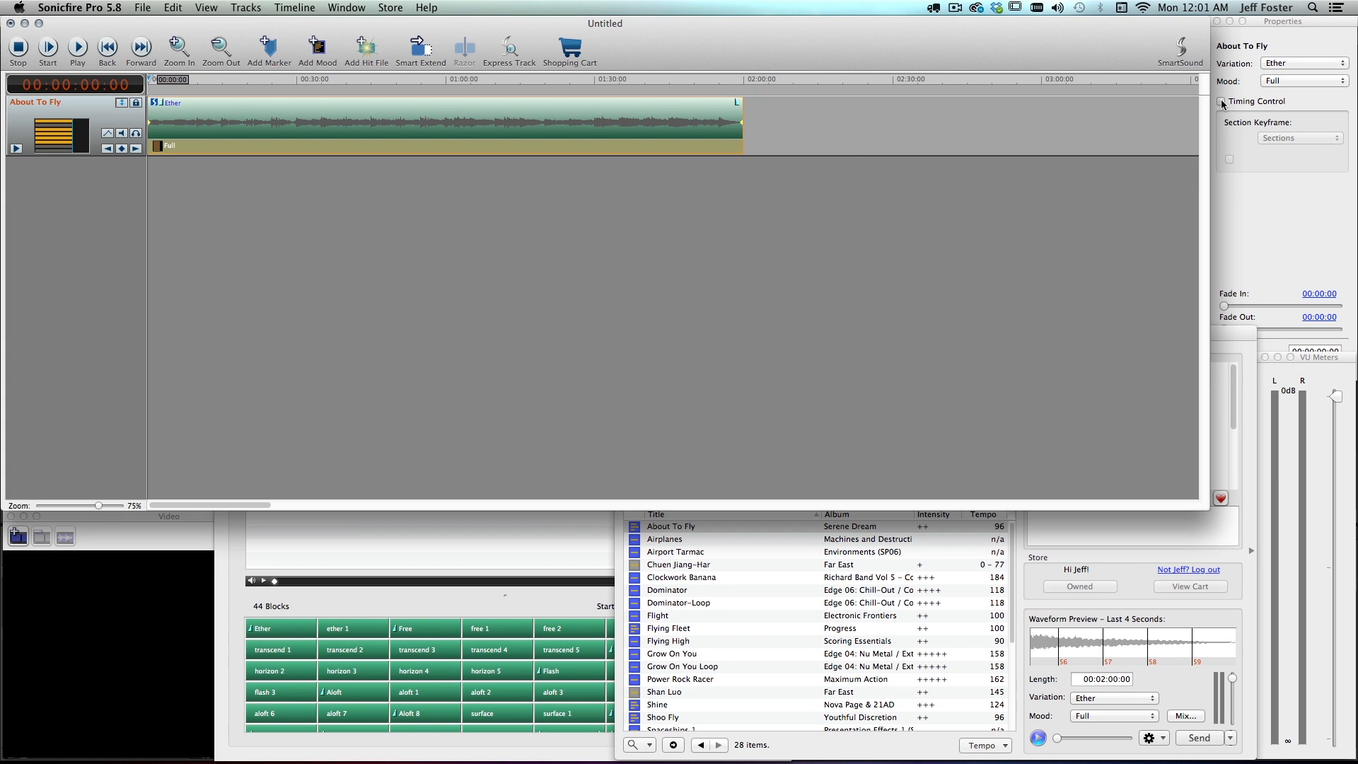
{"action": "left_click", "coordinate": [1222, 102]}
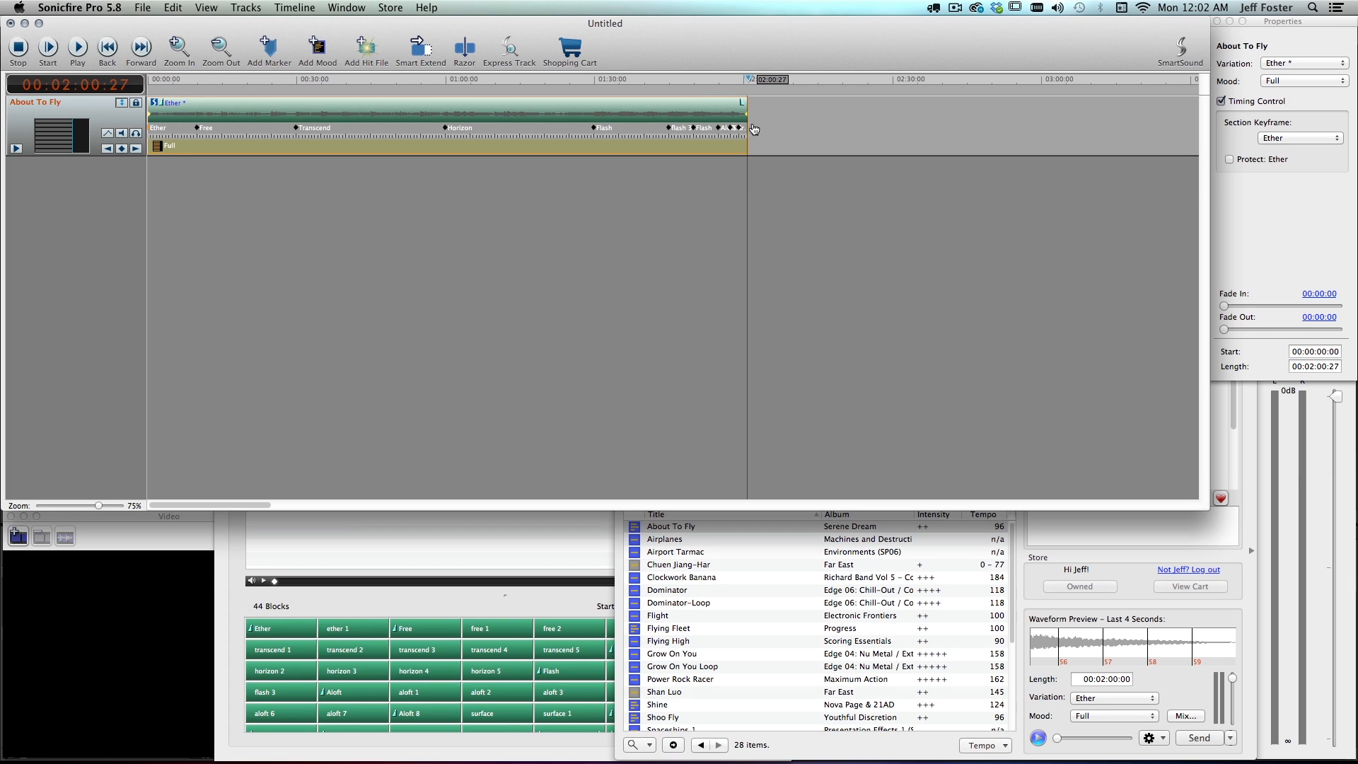
{"action": "mouse_move", "coordinate": [190, 119]}
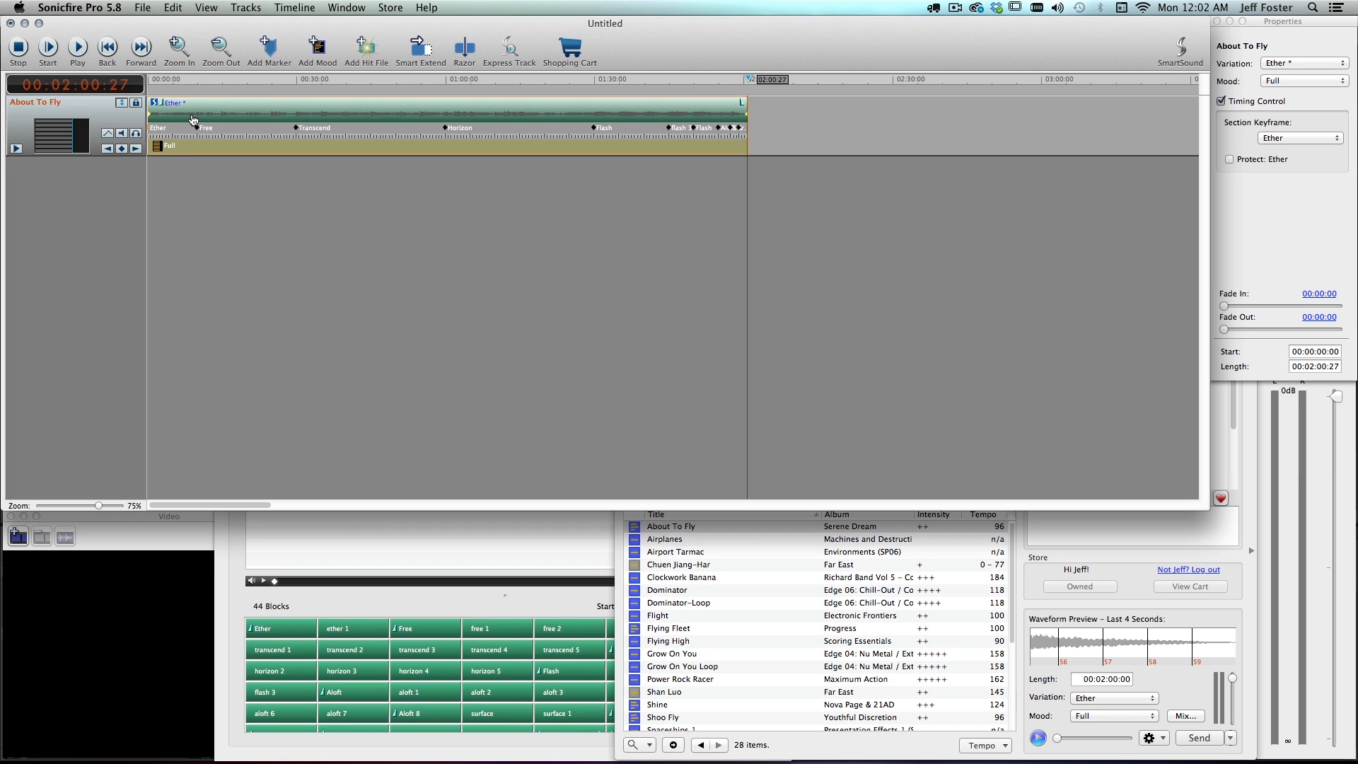
{"action": "mouse_move", "coordinate": [145, 7]}
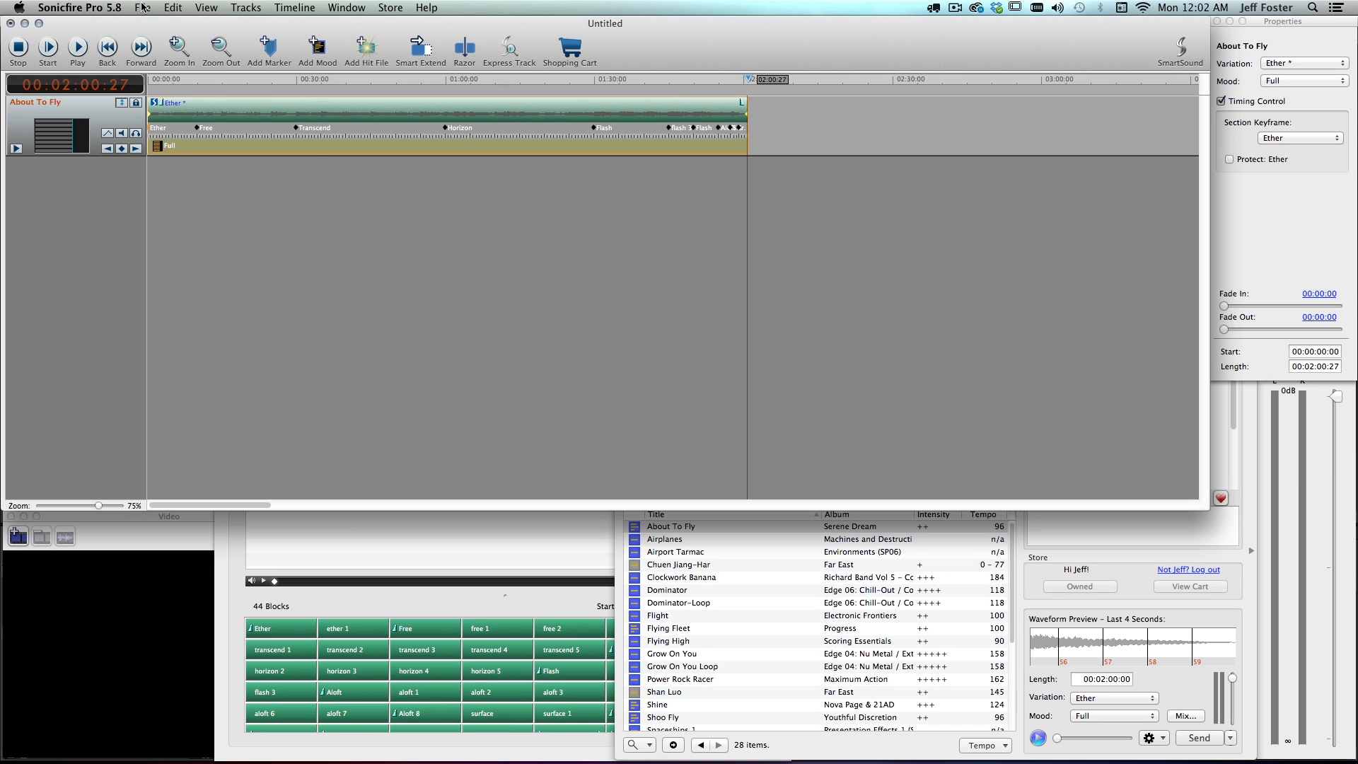
Send the edited track to the plug-in host Adobe After Effects
{"action": "left_click", "coordinate": [144, 7]}
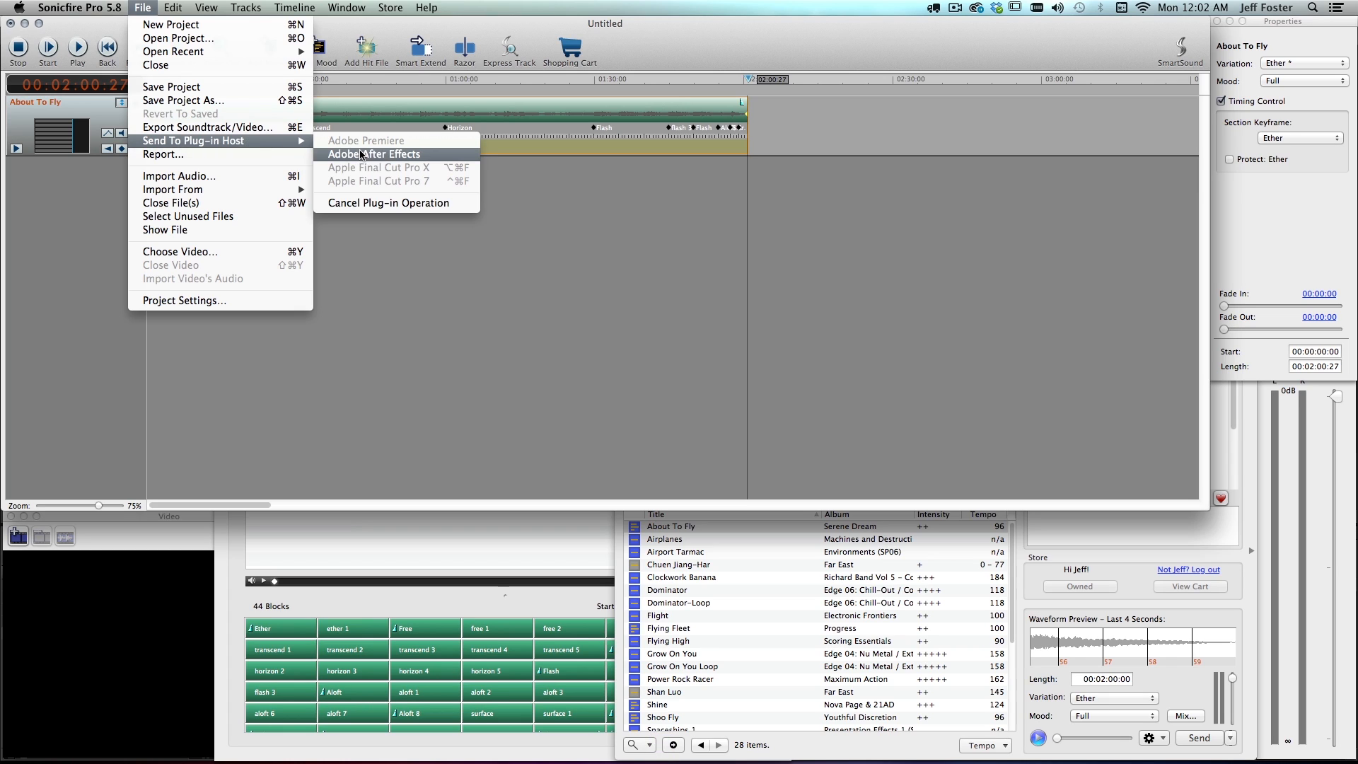
{"action": "mouse_move", "coordinate": [393, 158]}
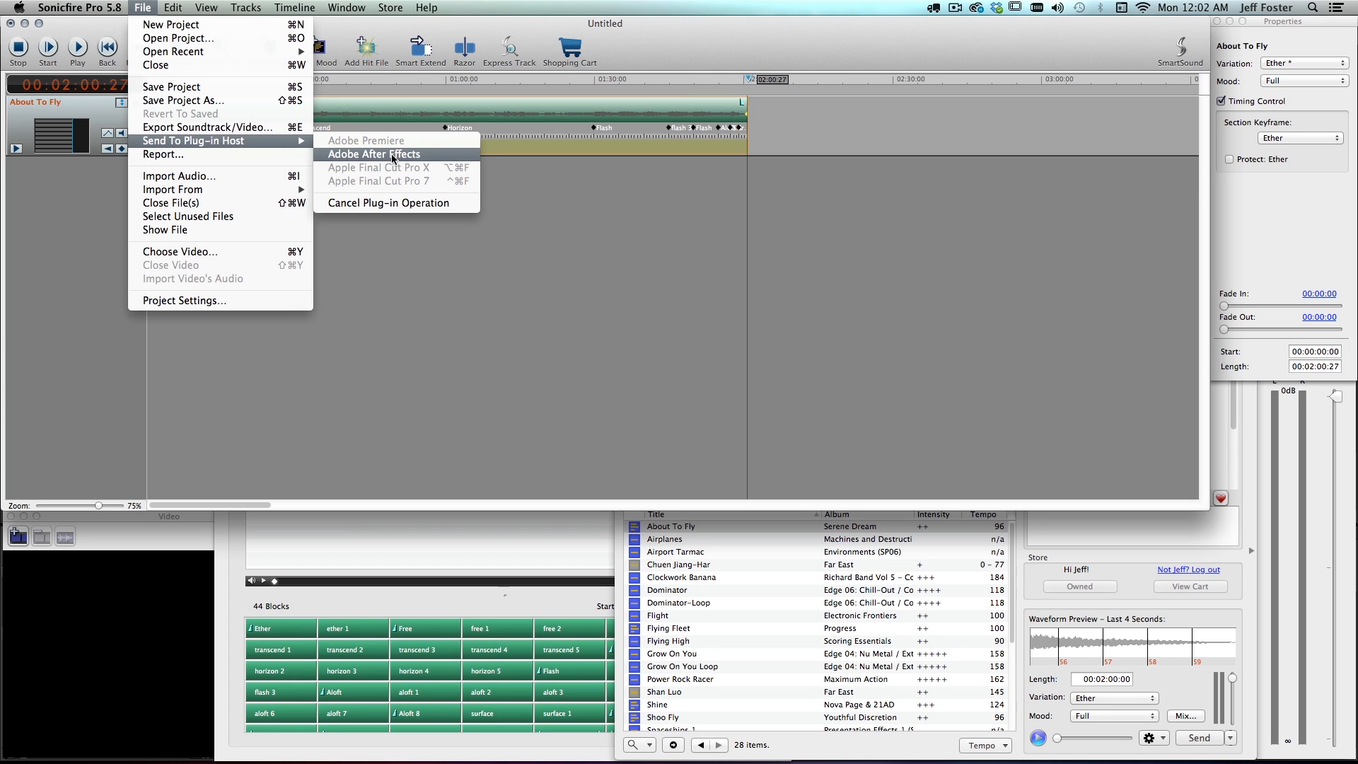
{"action": "left_click", "coordinate": [374, 153]}
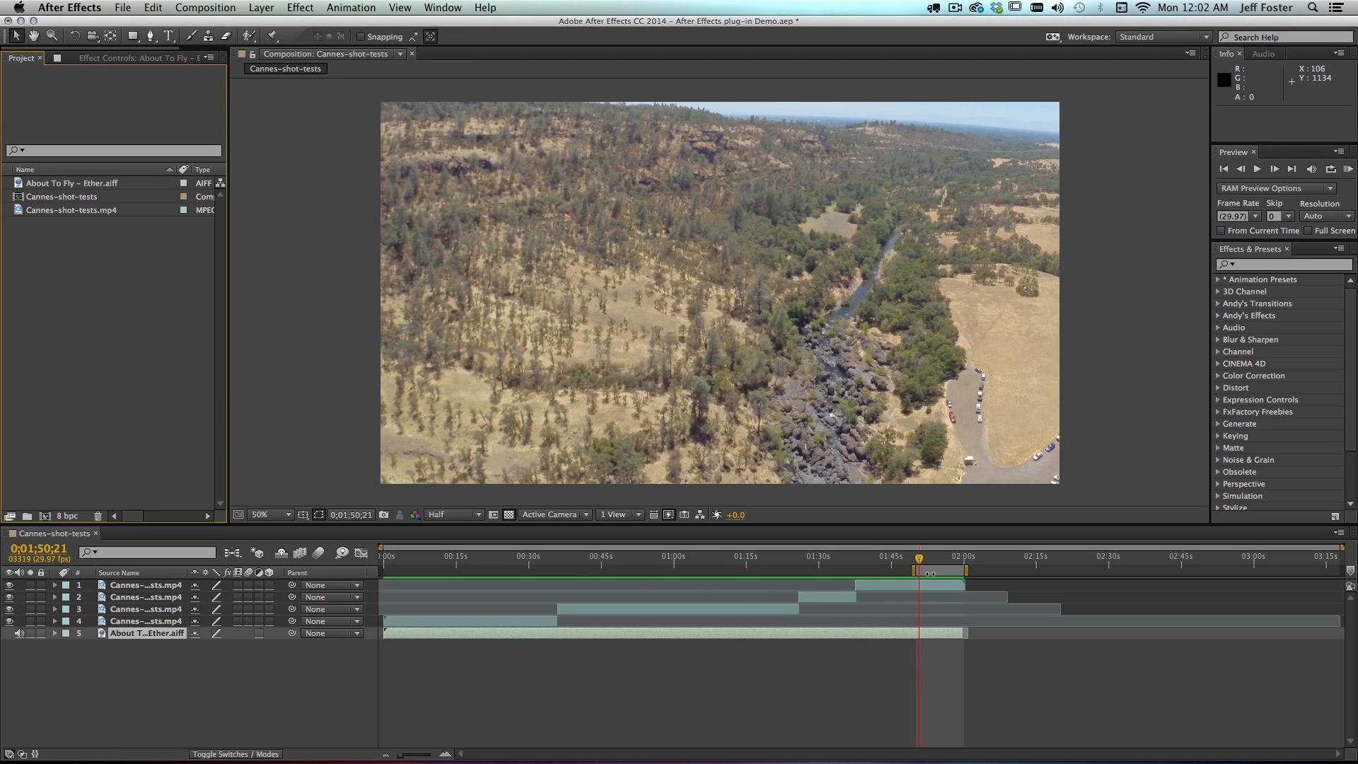
{"action": "mouse_move", "coordinate": [930, 565]}
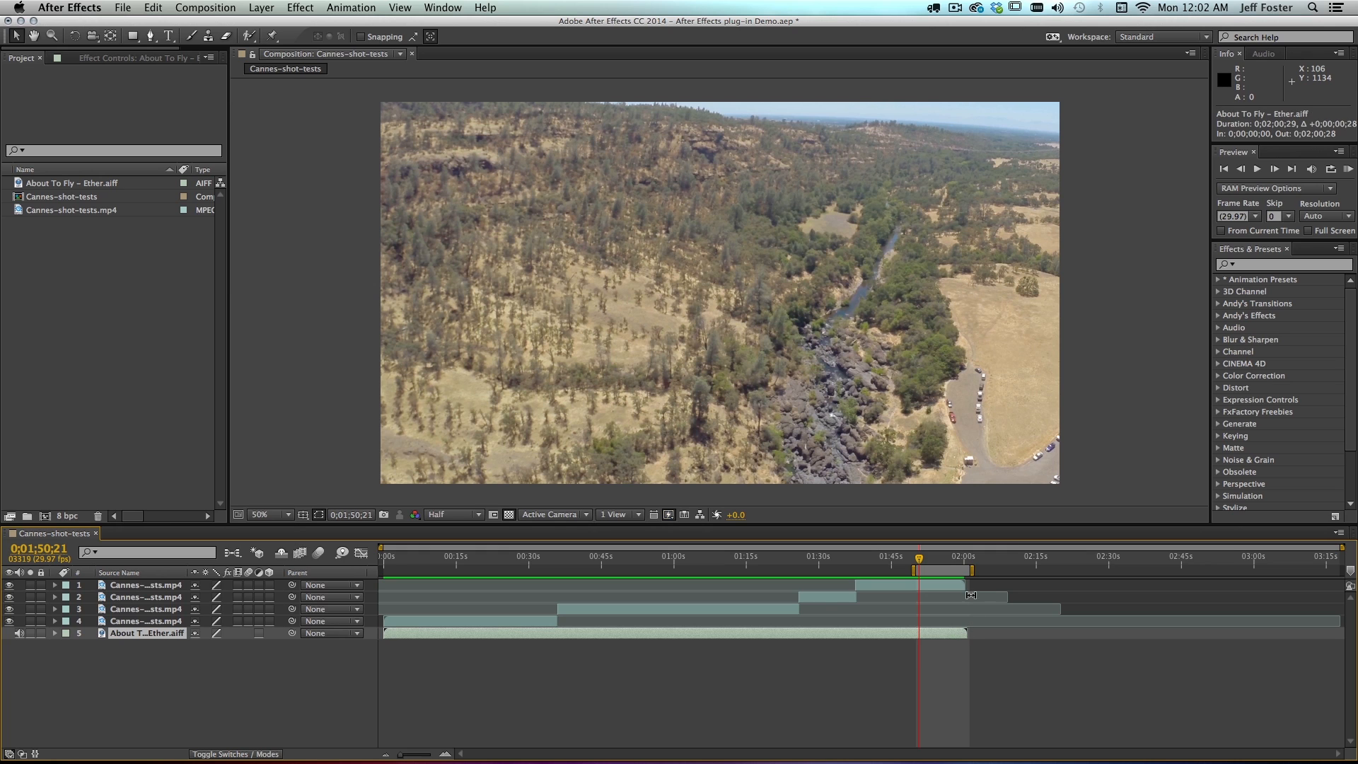
Select a closing drone clip to trim its out point to the soundtrack's end
{"action": "left_click", "coordinate": [146, 586]}
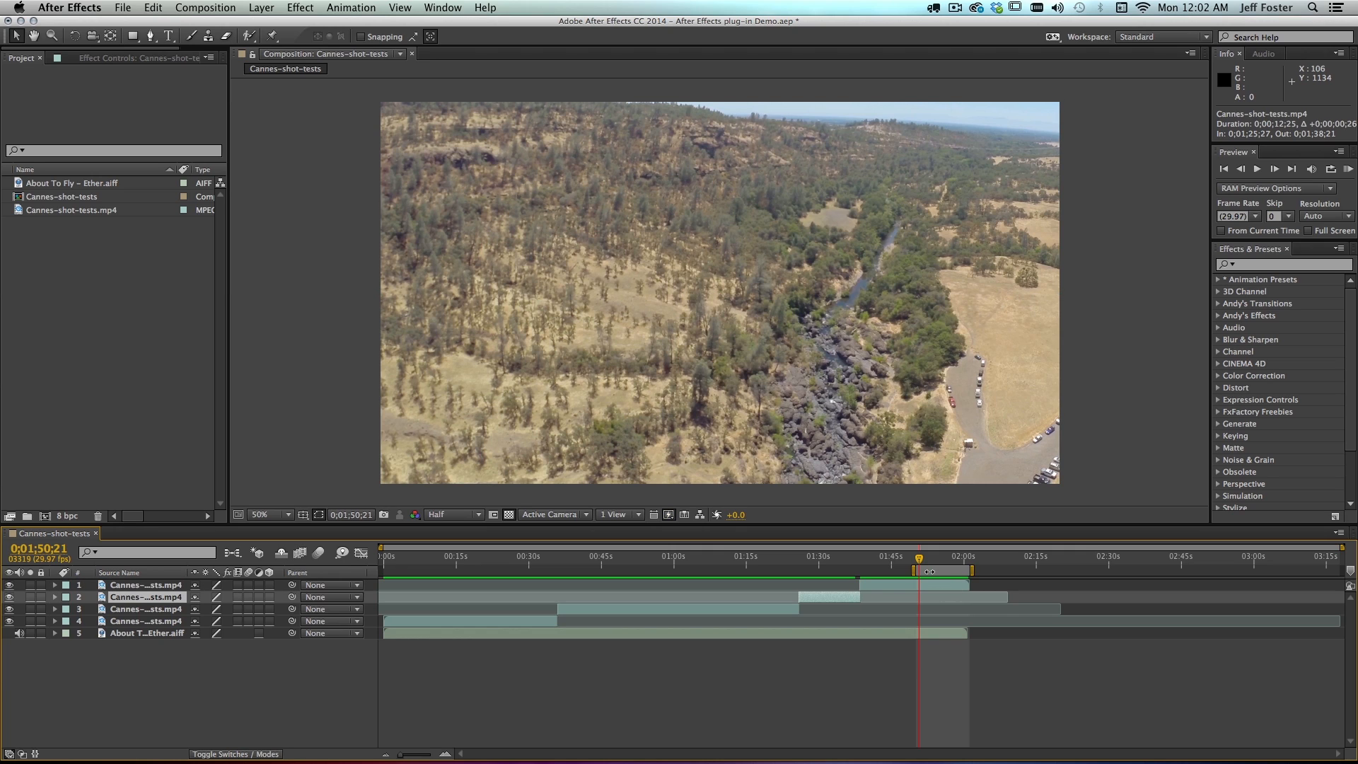
{"action": "mouse_move", "coordinate": [919, 561]}
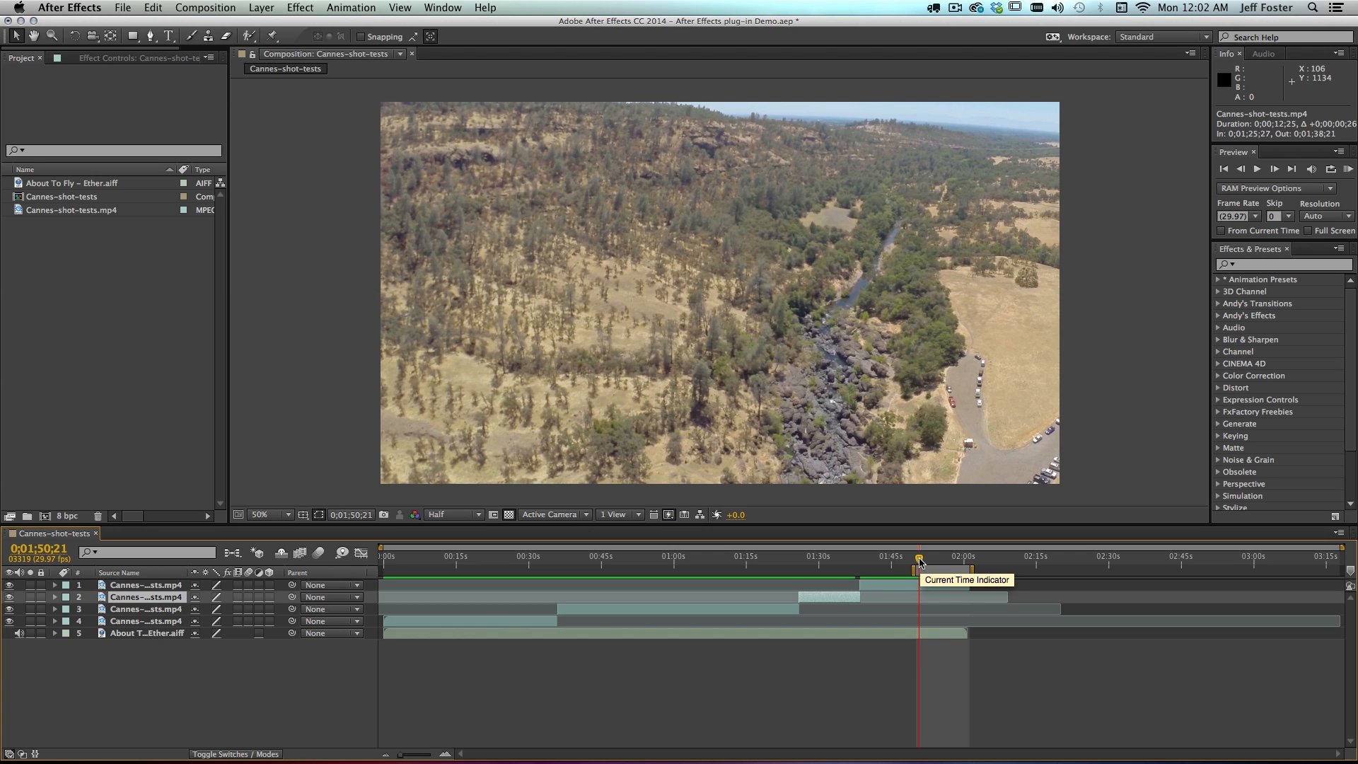